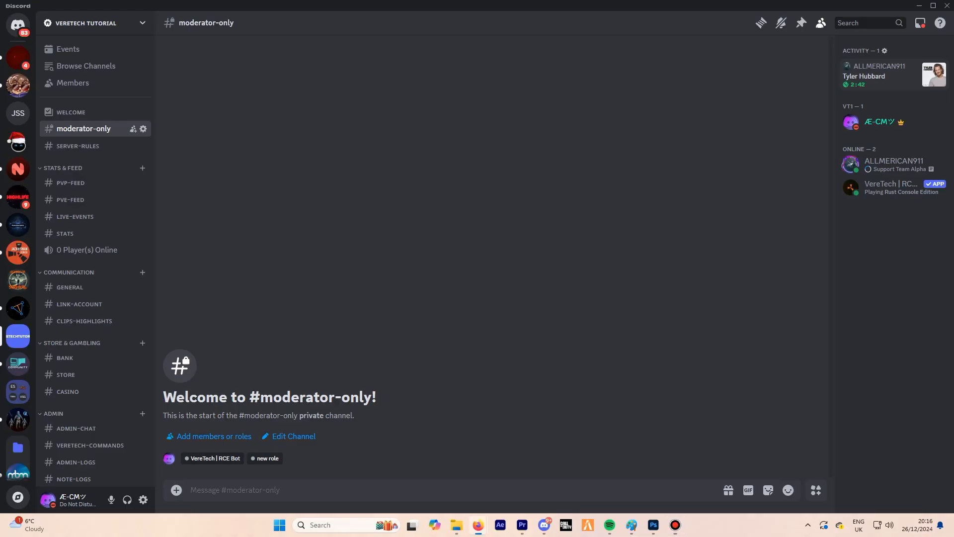
Step: Send the /settings fort command with gameserver set to Tutorial Server
text(/)
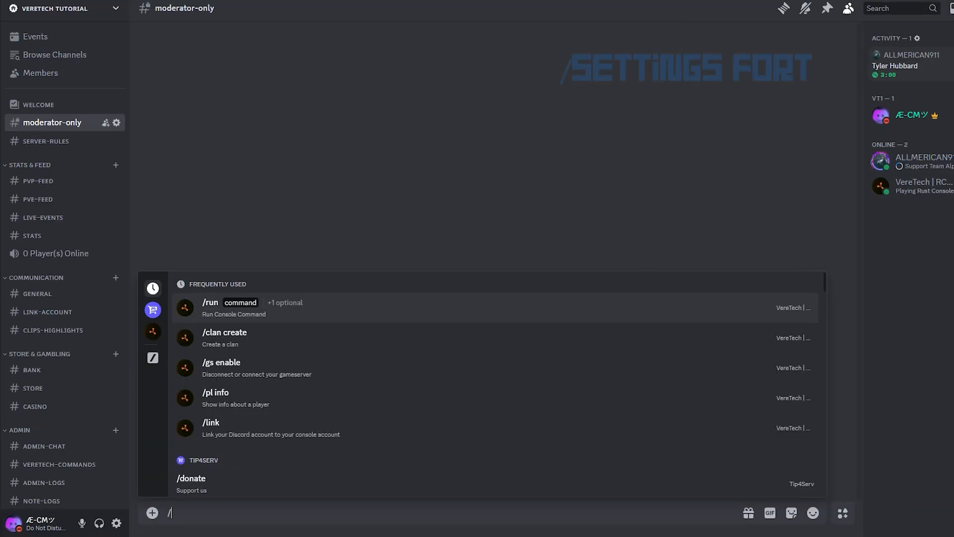
text(setting)
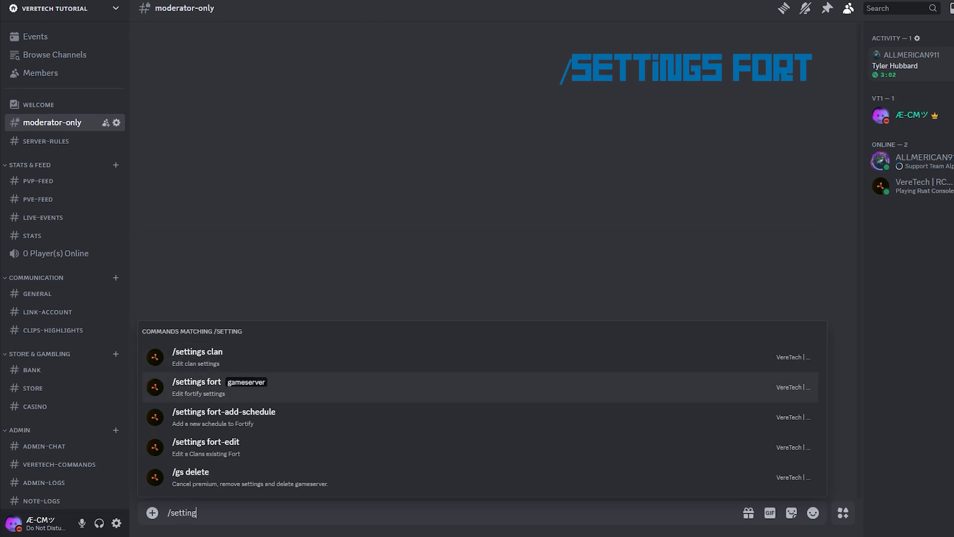
click(196, 381)
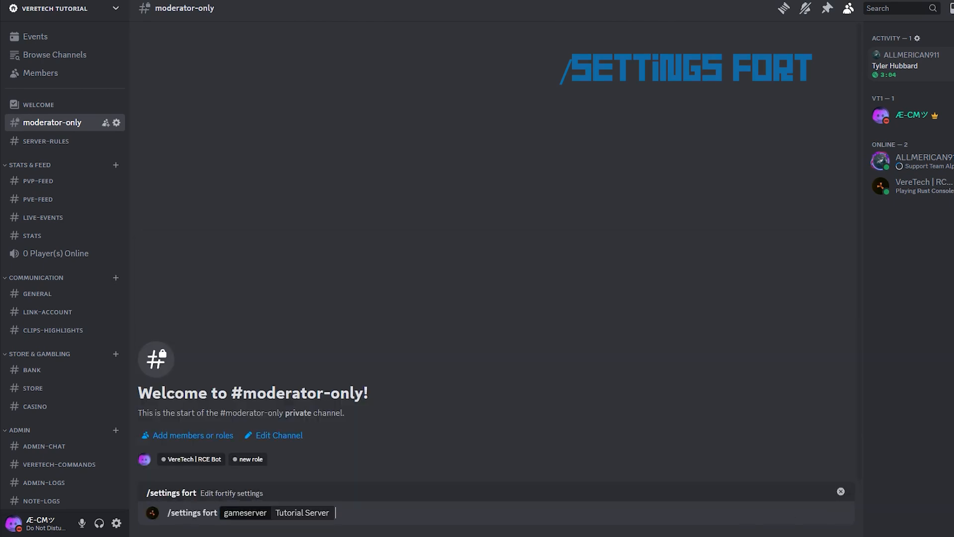
key(Enter)
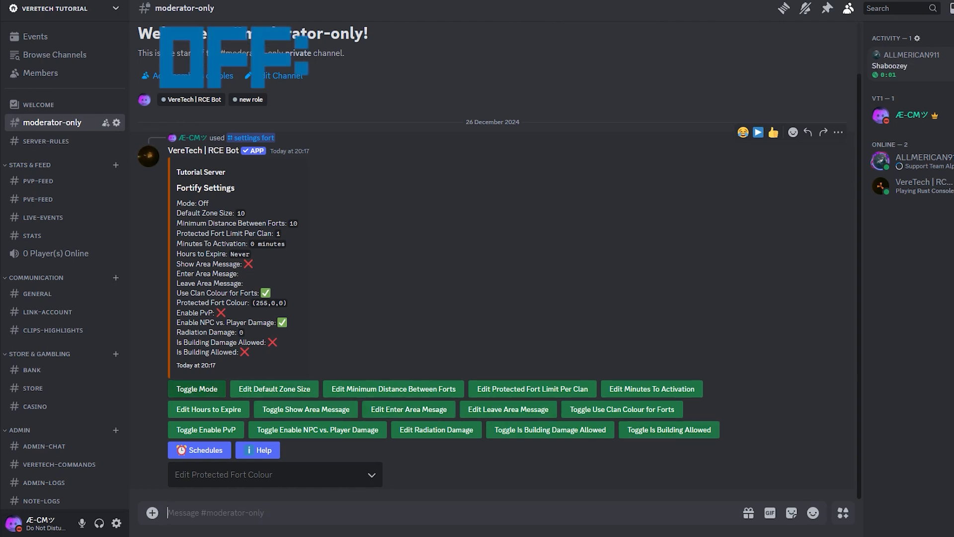
Step: Toggle the Fortify mode through Off, Offline, NoRaid and ScheduledRaid
click(197, 388)
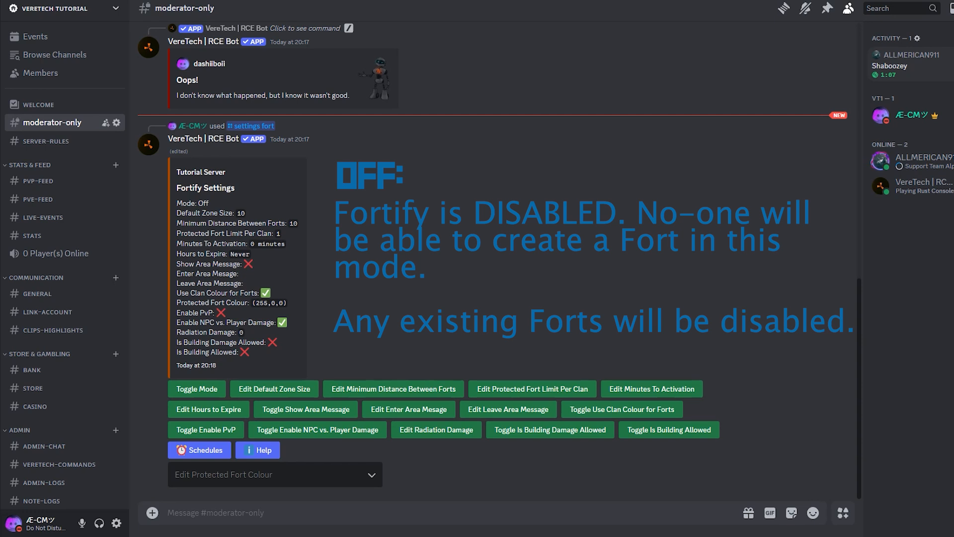
click(196, 389)
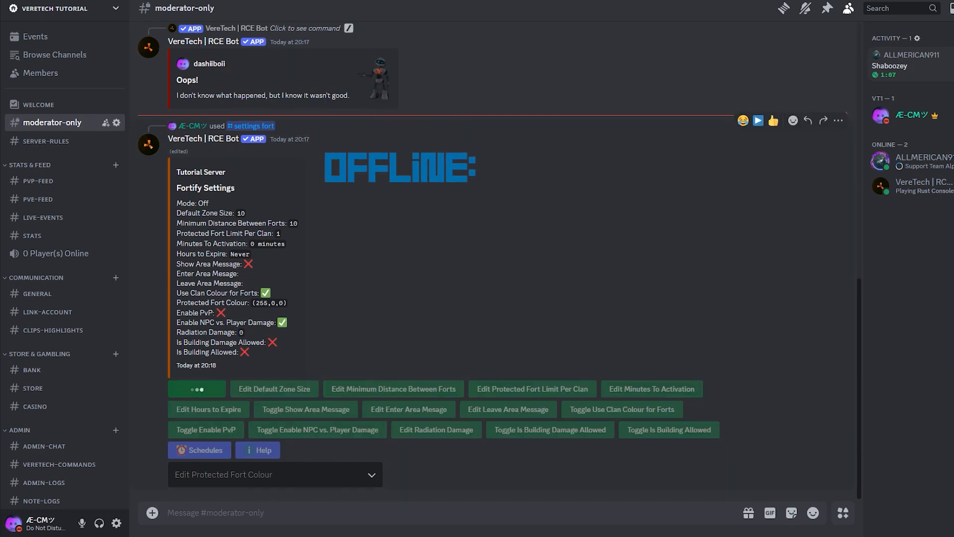
click(196, 389)
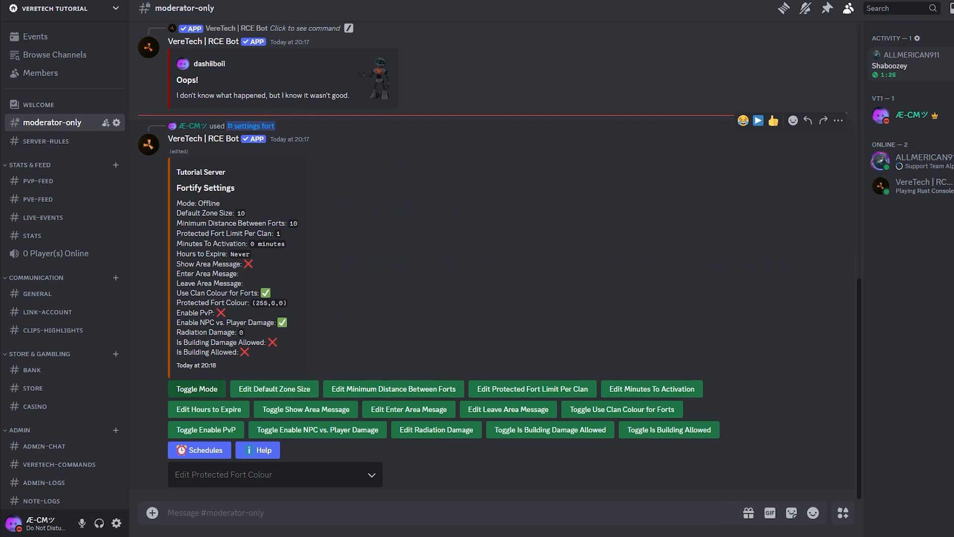
click(196, 389)
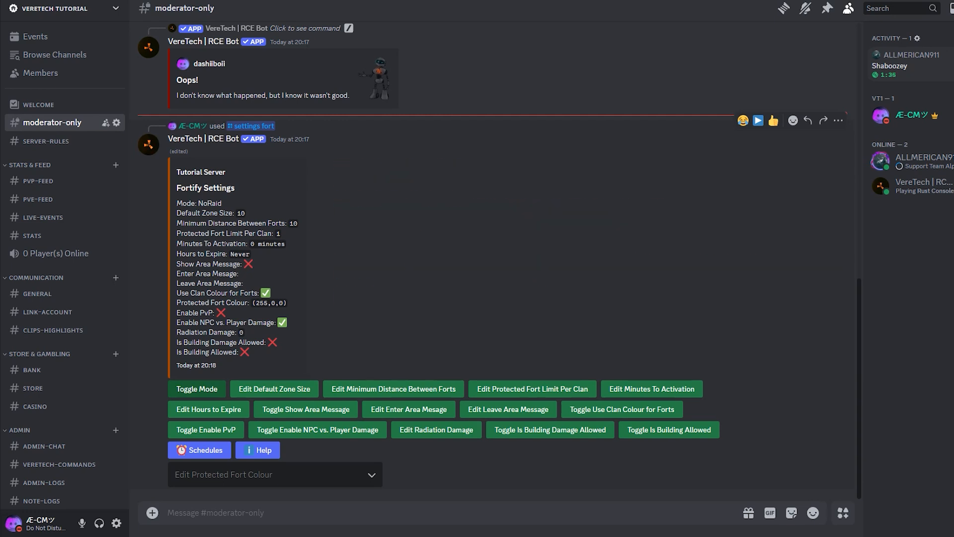
click(195, 389)
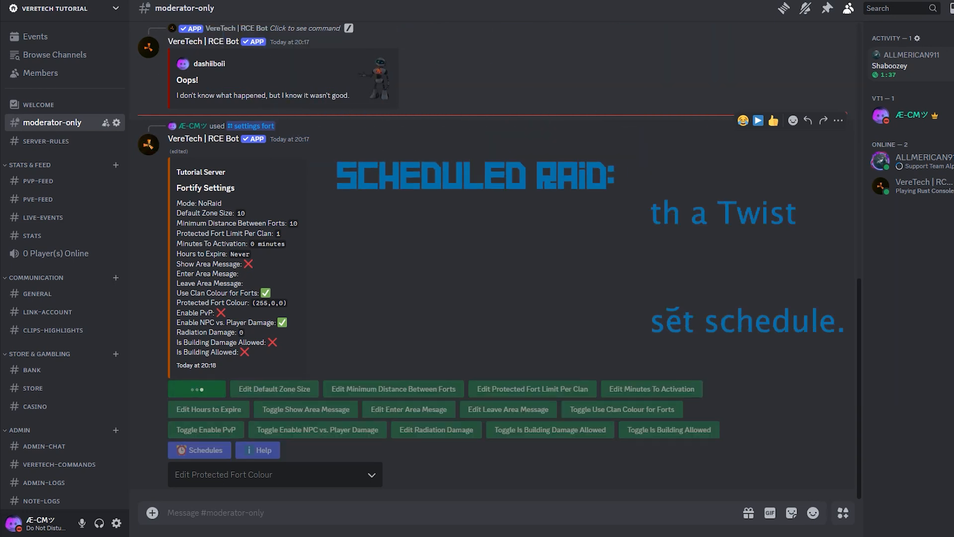
click(196, 388)
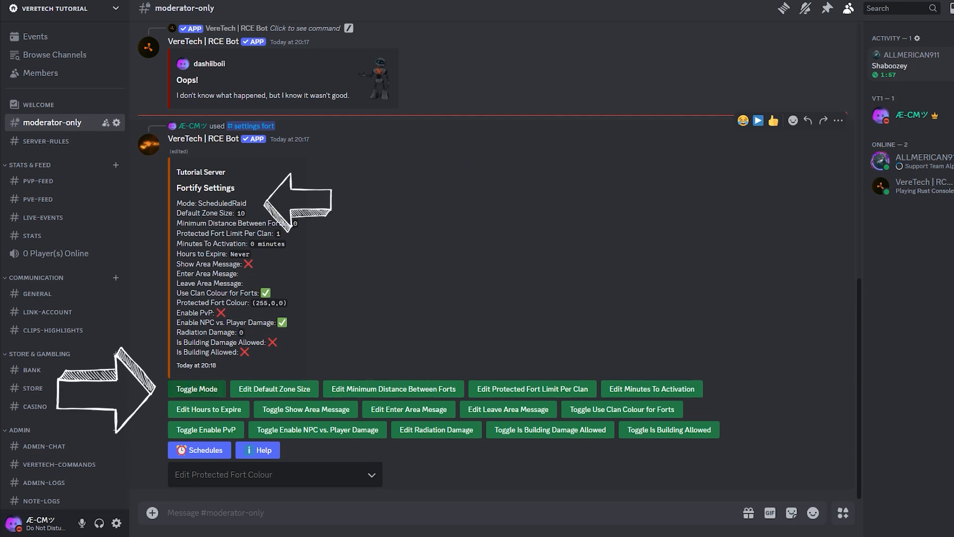
click(196, 389)
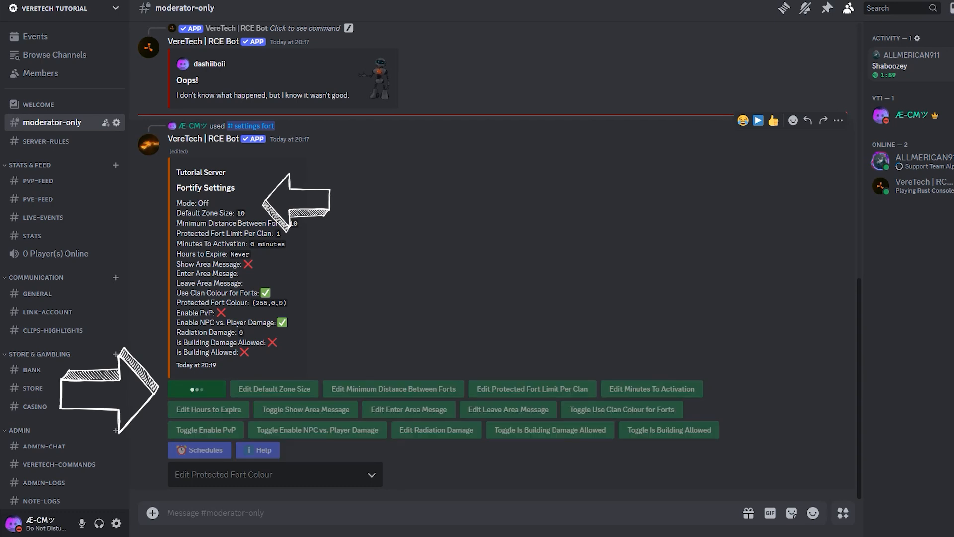
click(196, 389)
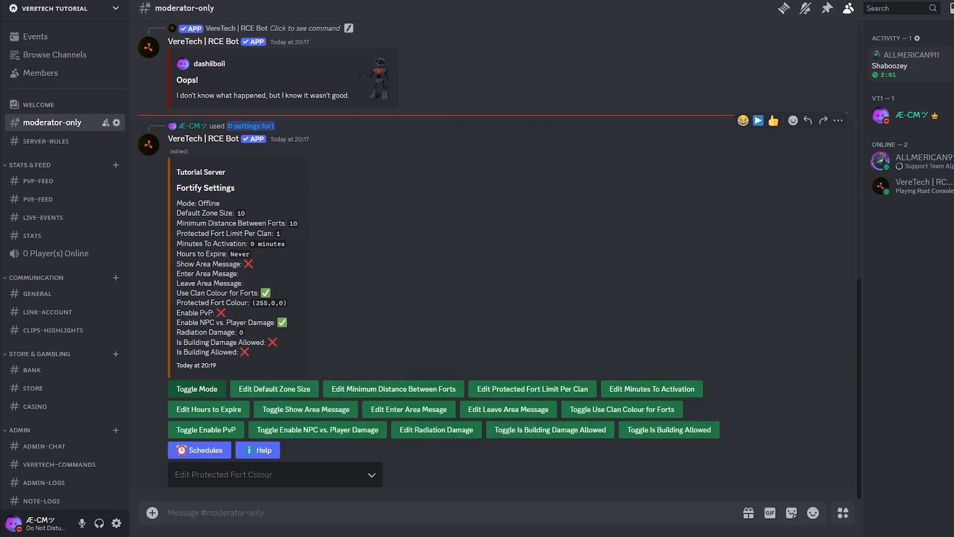
click(196, 389)
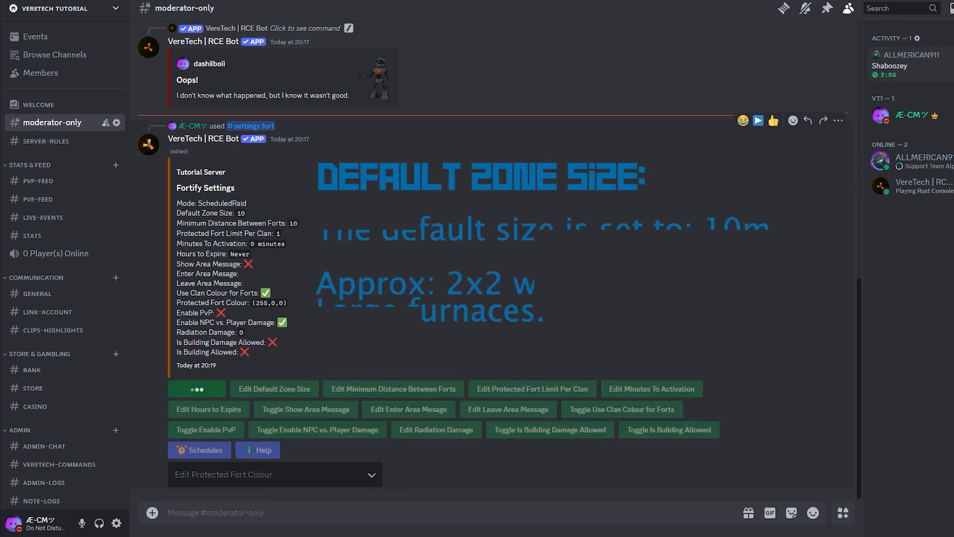
Step: Return the mode to Off and submit a Default Zone Size of 20
click(196, 388)
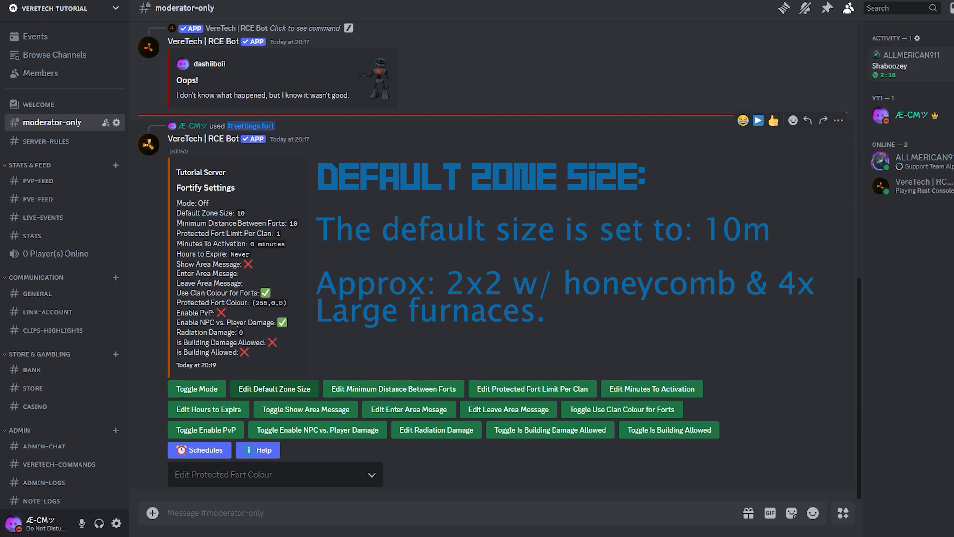
click(273, 389)
text(20)
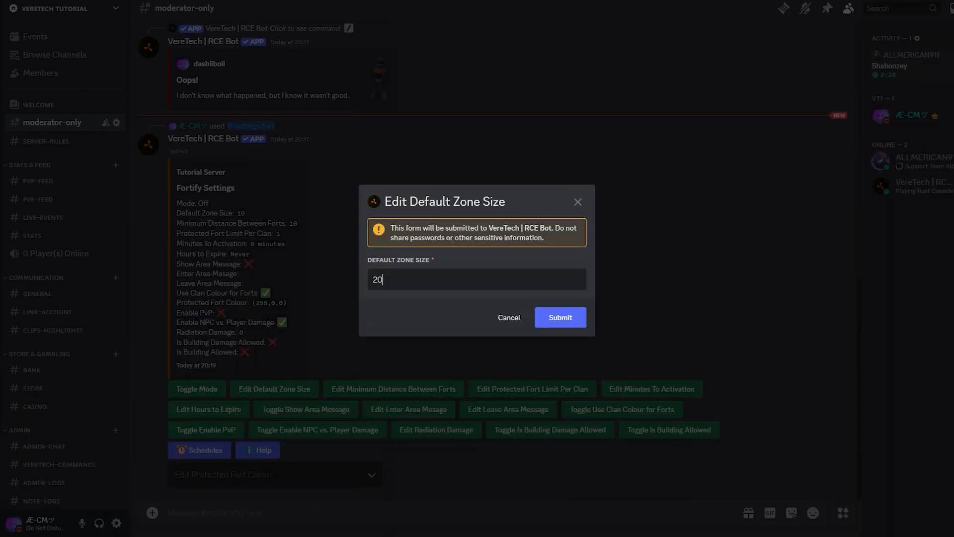
click(559, 317)
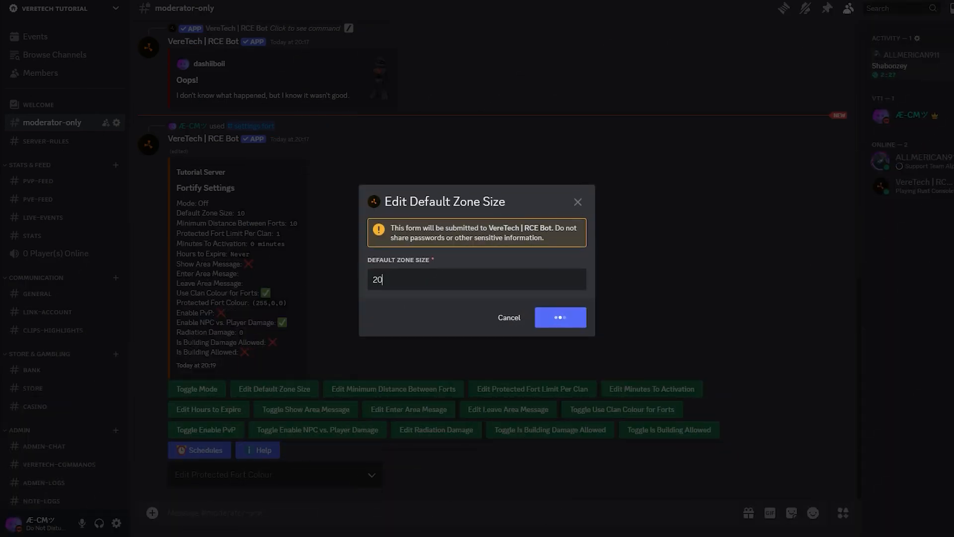
click(559, 317)
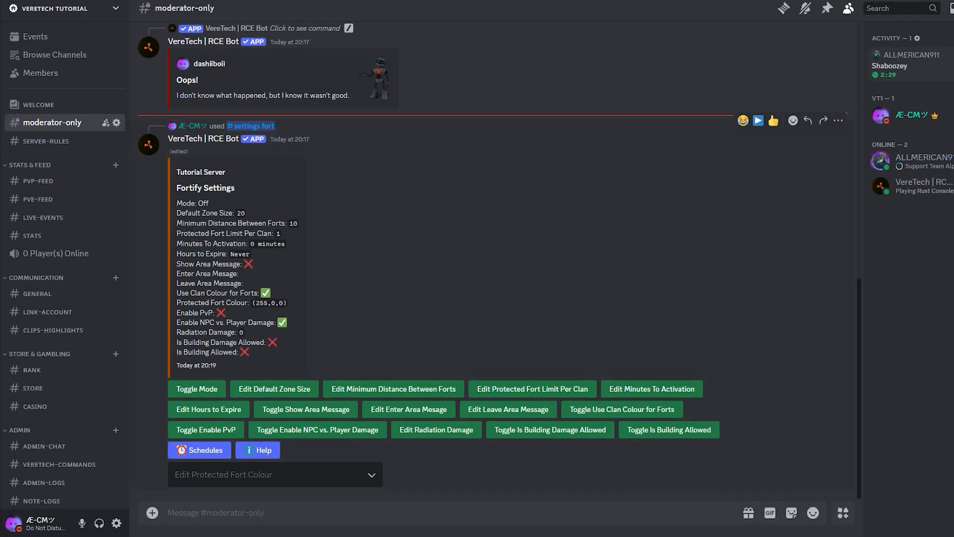
Step: Replace the Minimum Distance Between Forts value 10 with 30 and submit it
click(394, 389)
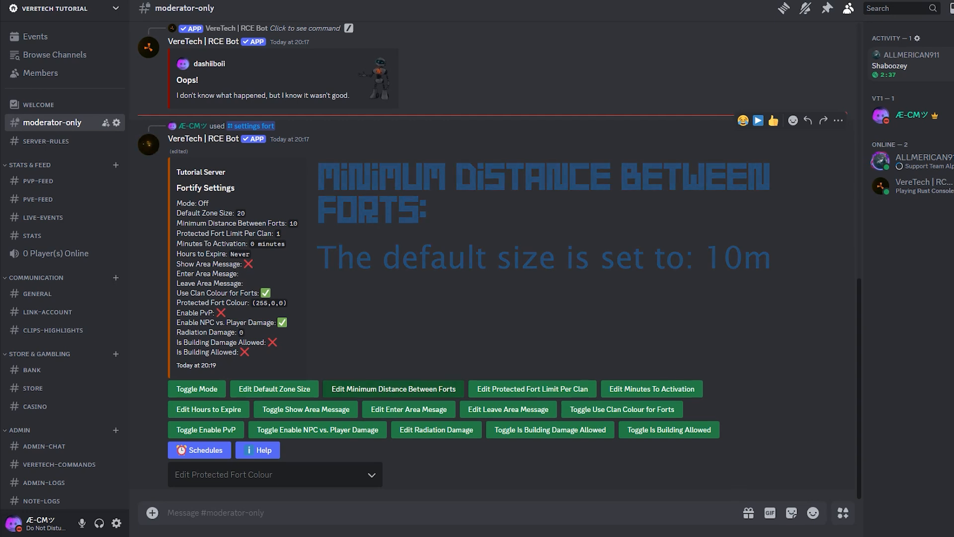
click(394, 388)
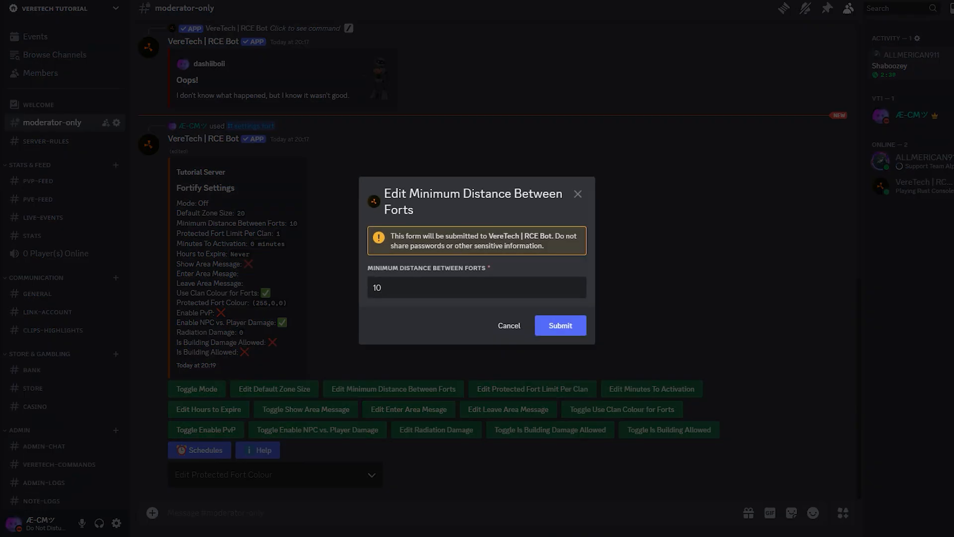
click(476, 287)
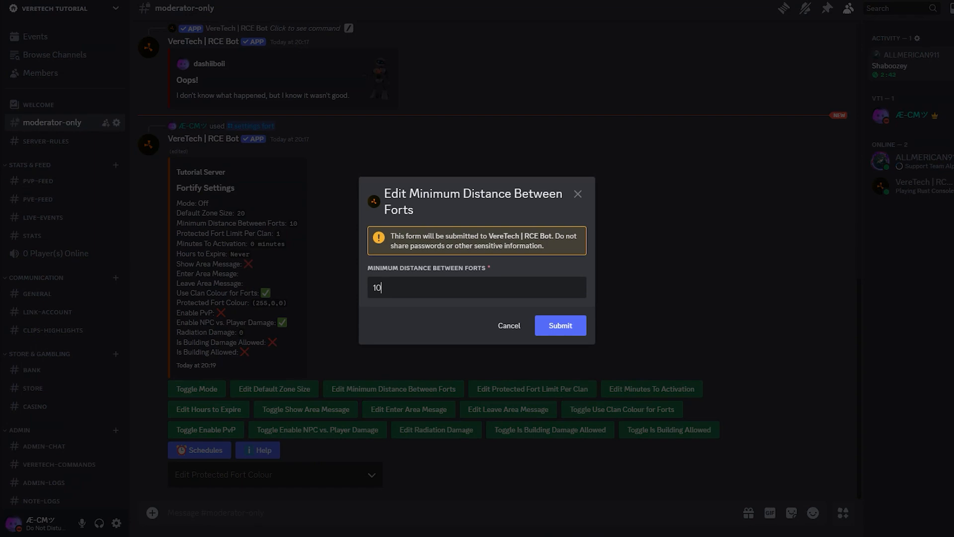
text(30)
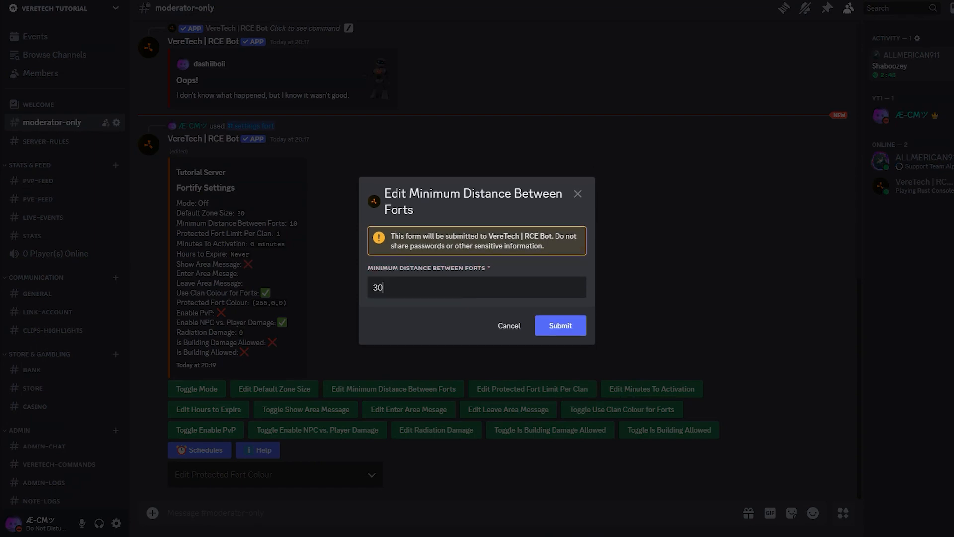
click(558, 325)
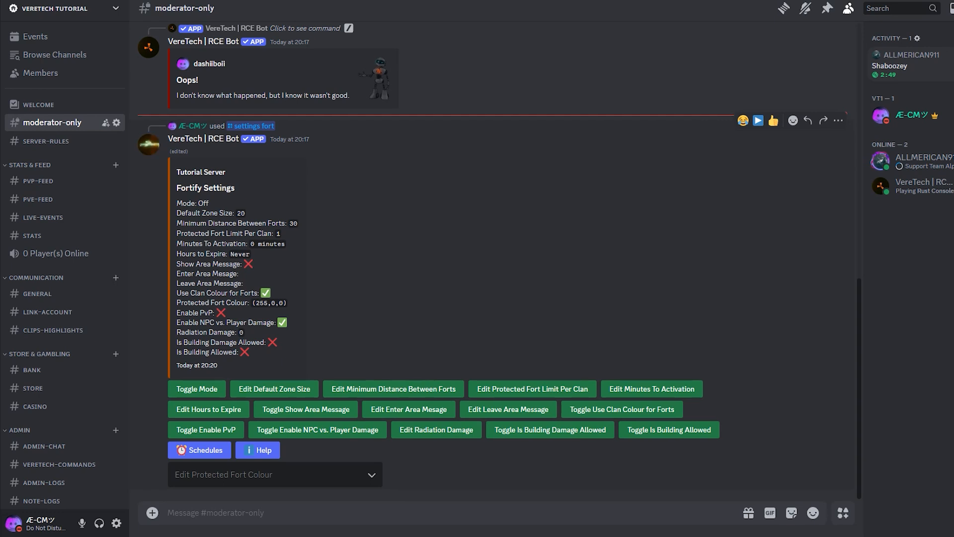
click(531, 389)
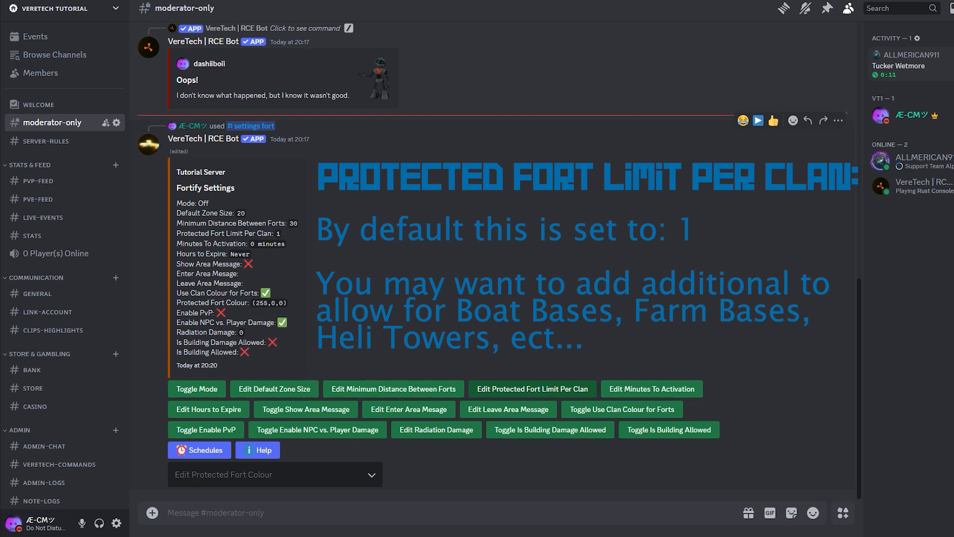
Step: Change the Protected Fort Limit Per Clan from 1 to 5 and submit it
click(530, 389)
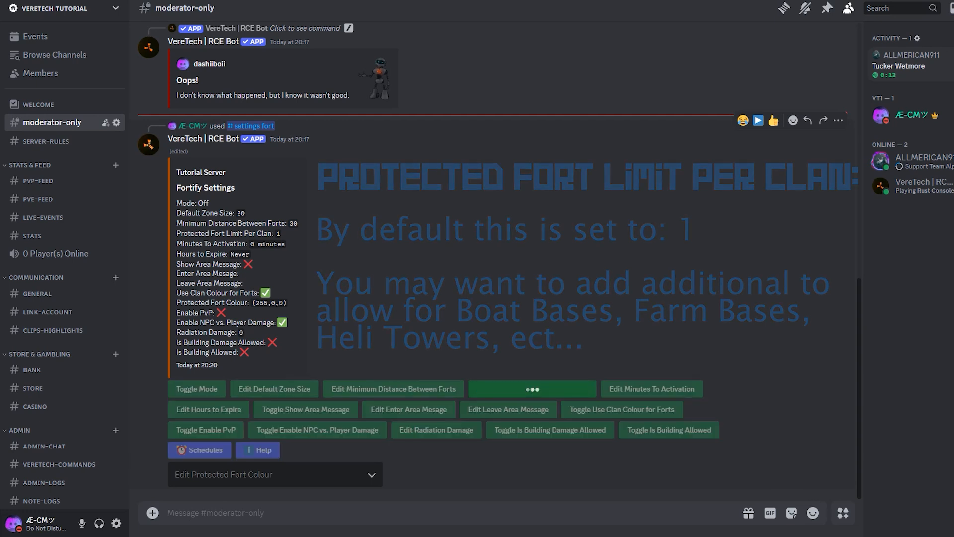
click(531, 388)
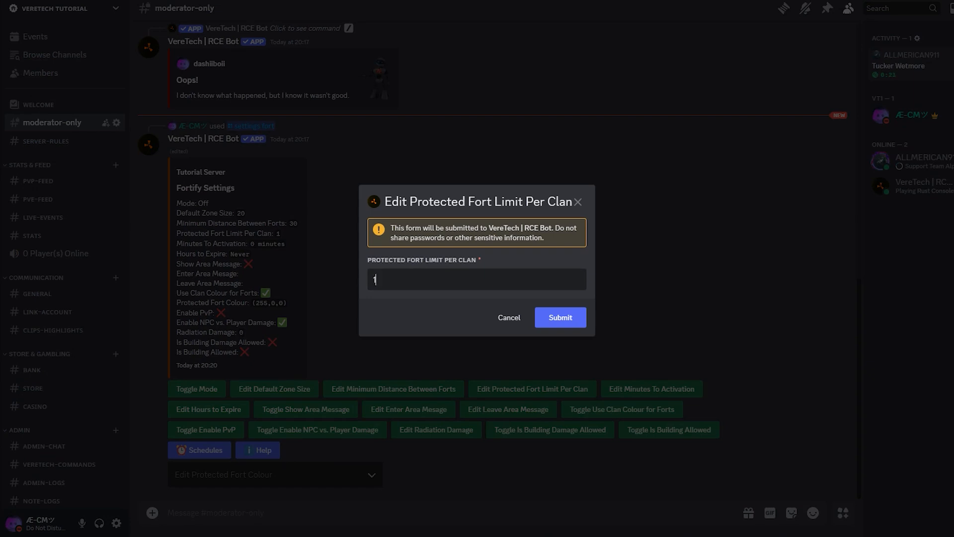
click(560, 317)
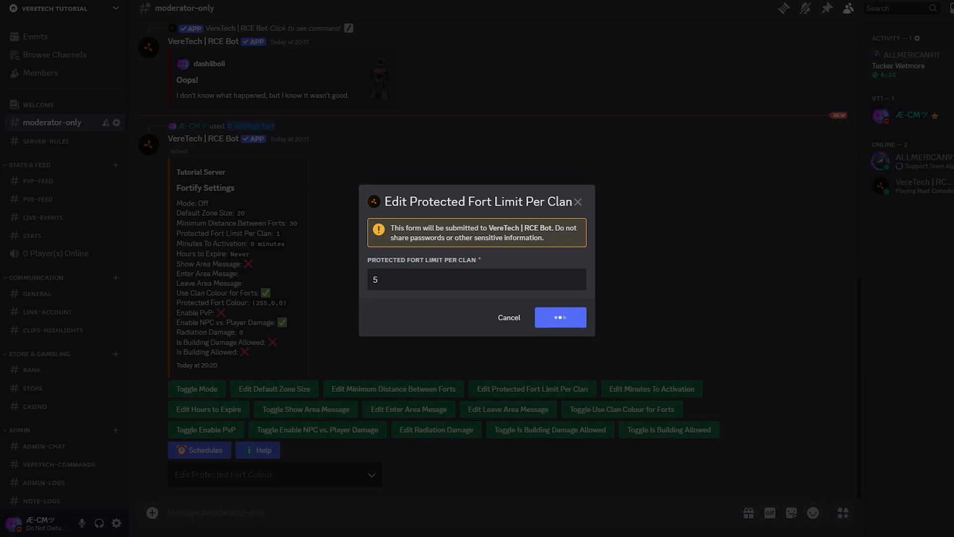
click(560, 317)
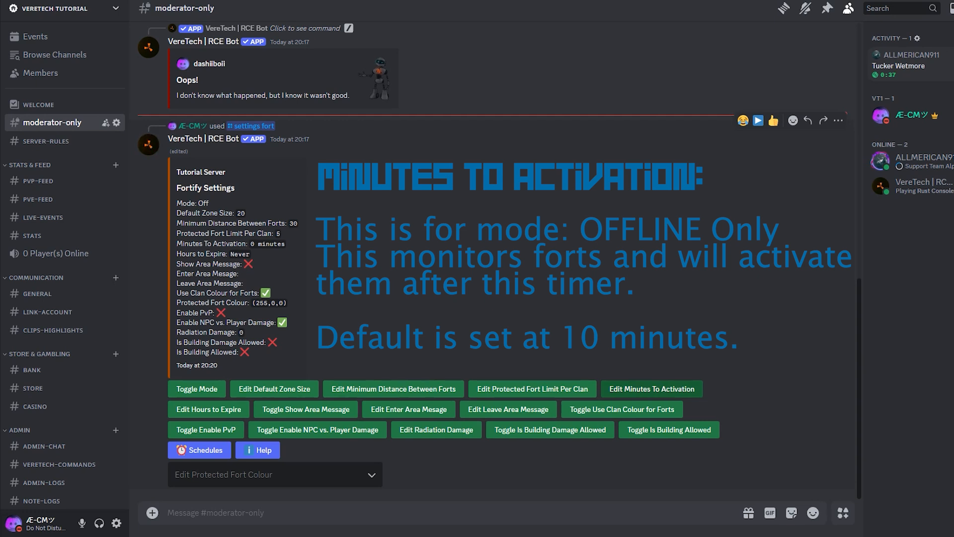
Step: Fill in 30 as the new Minutes To Activation value in the edit form
click(650, 389)
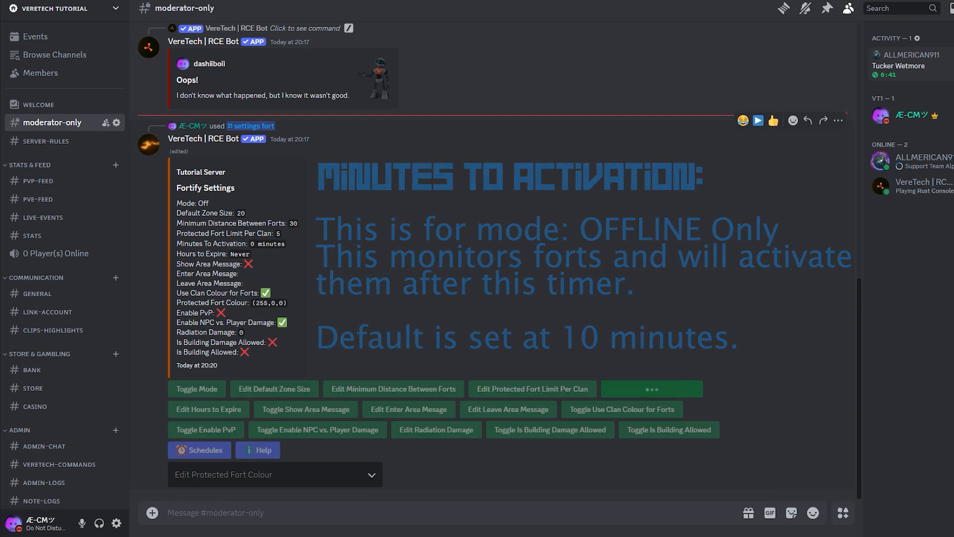
click(650, 389)
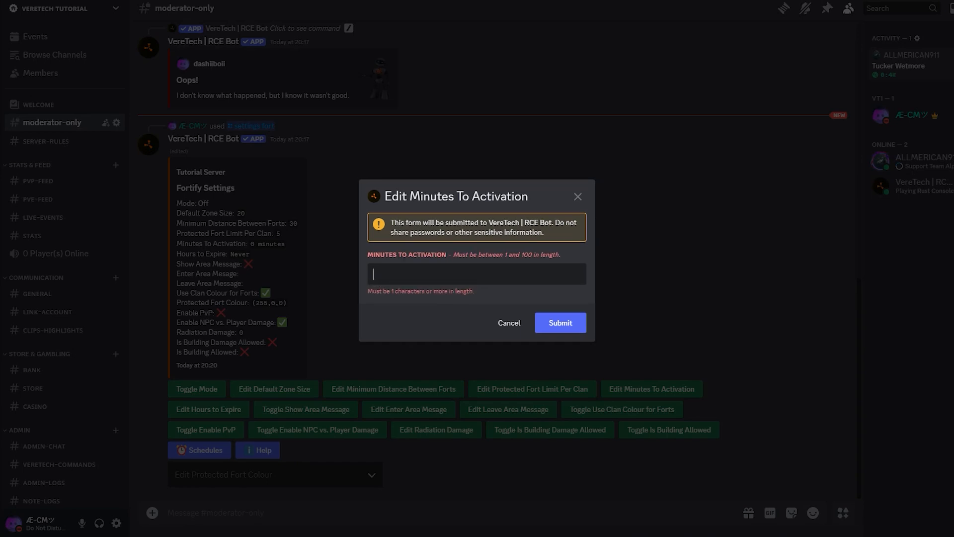
text(30)
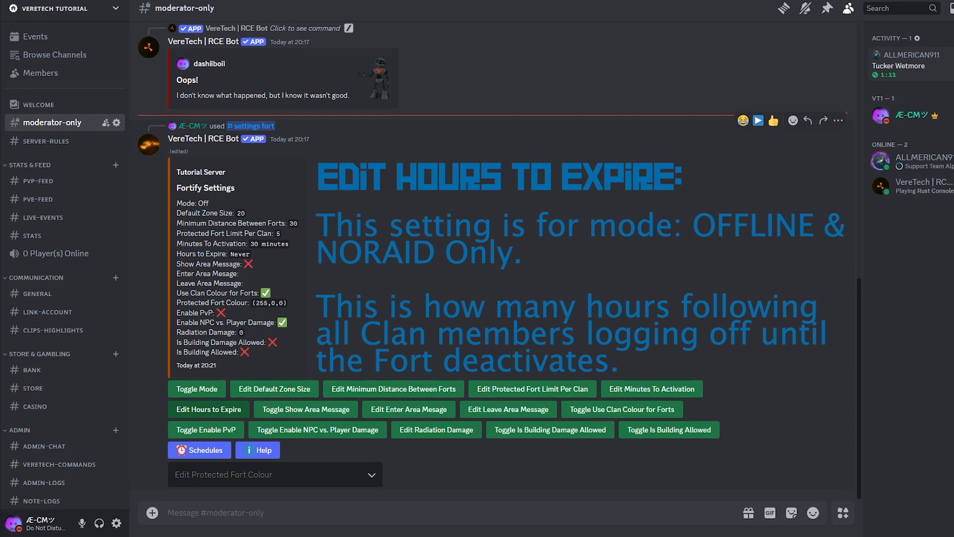
Step: Submit 30 minutes activation and set Hours to Expire to 20
click(208, 409)
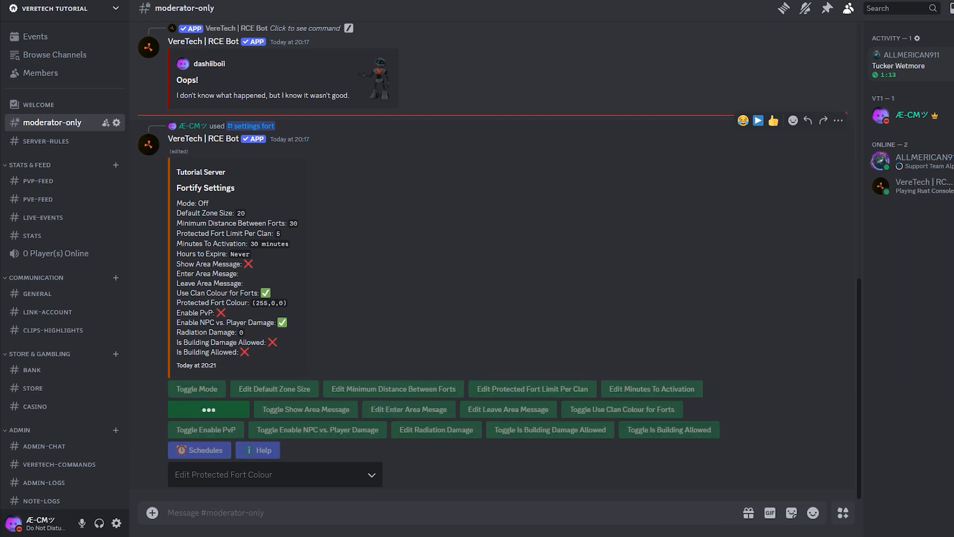
click(207, 408)
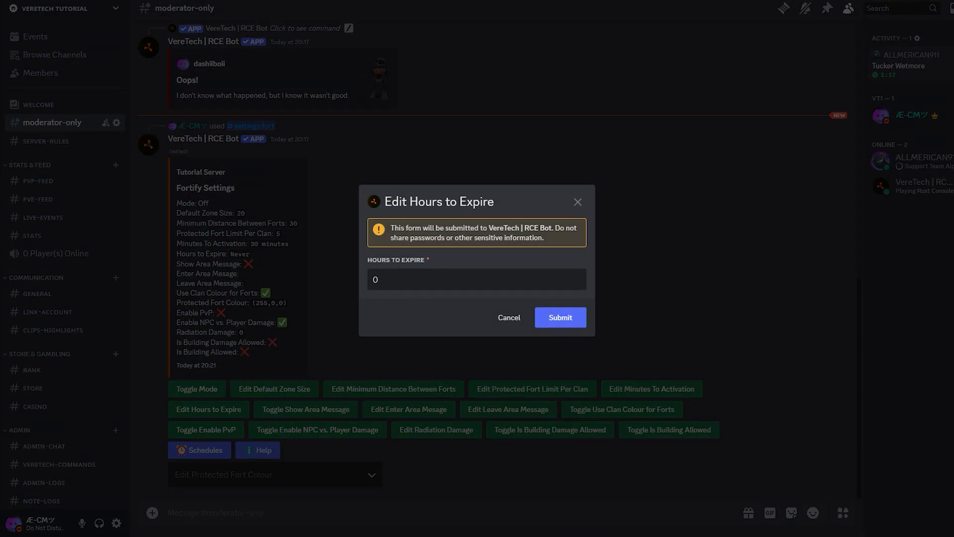
text(20)
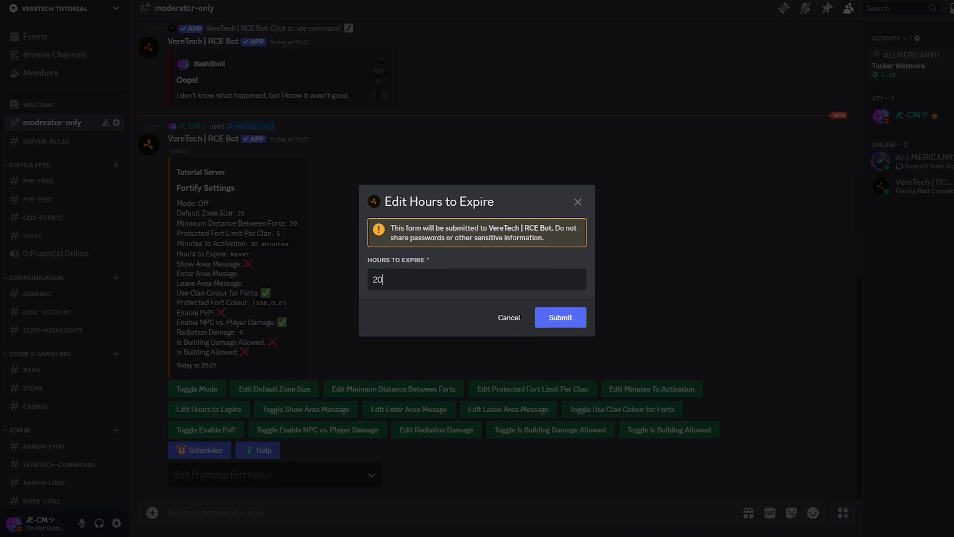
click(559, 317)
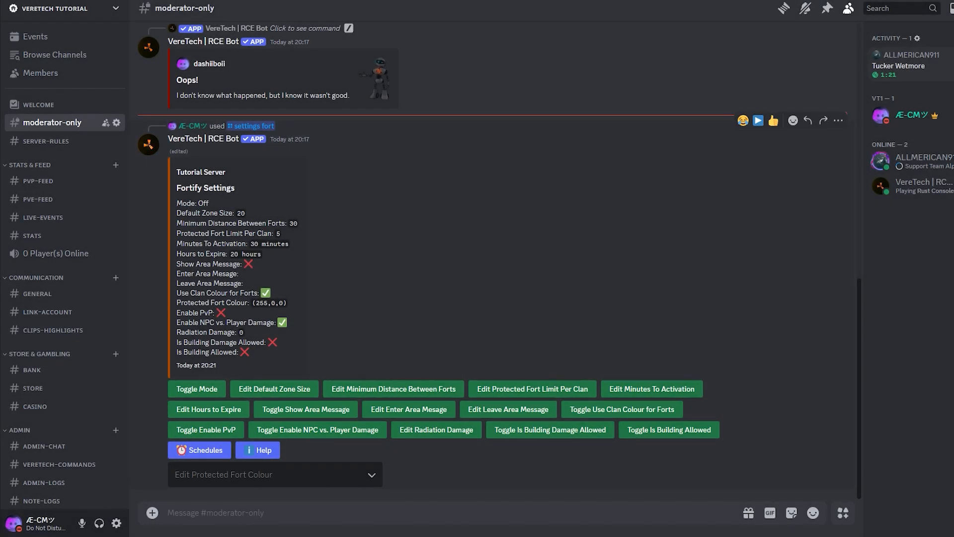
click(305, 409)
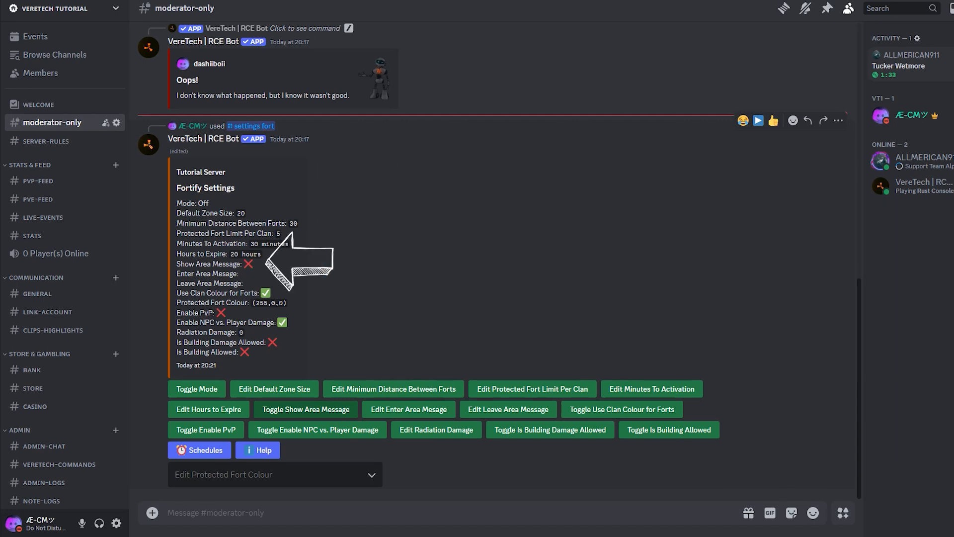
Step: Enable Show Area Message via its toggle button
click(307, 409)
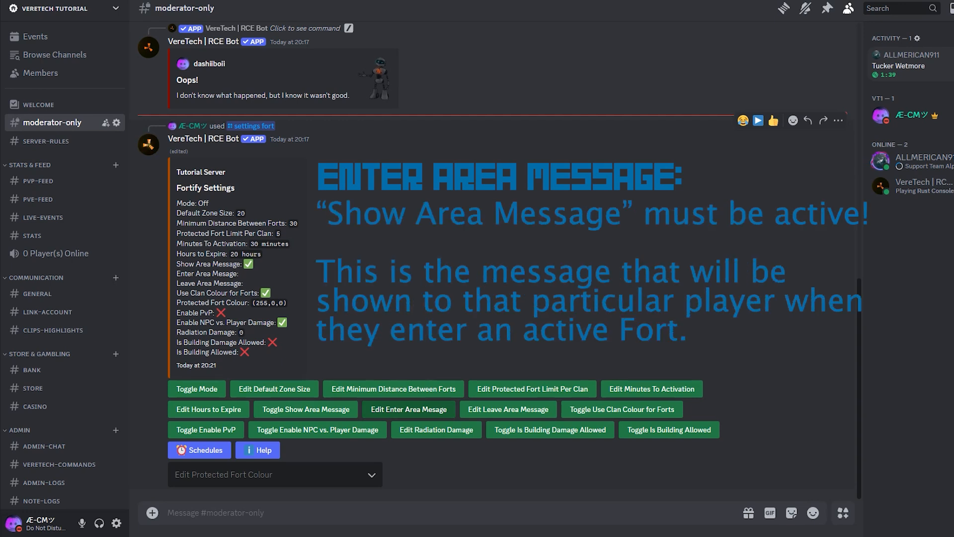
Step: Submit the enter area message "{ClanTagWithColour} owns this Fort and is currently offline!"
click(409, 409)
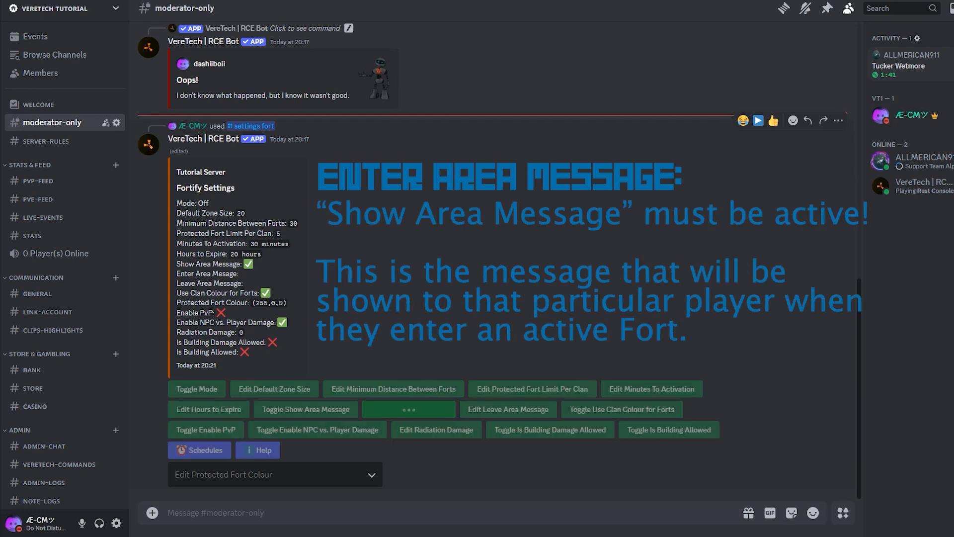
click(408, 409)
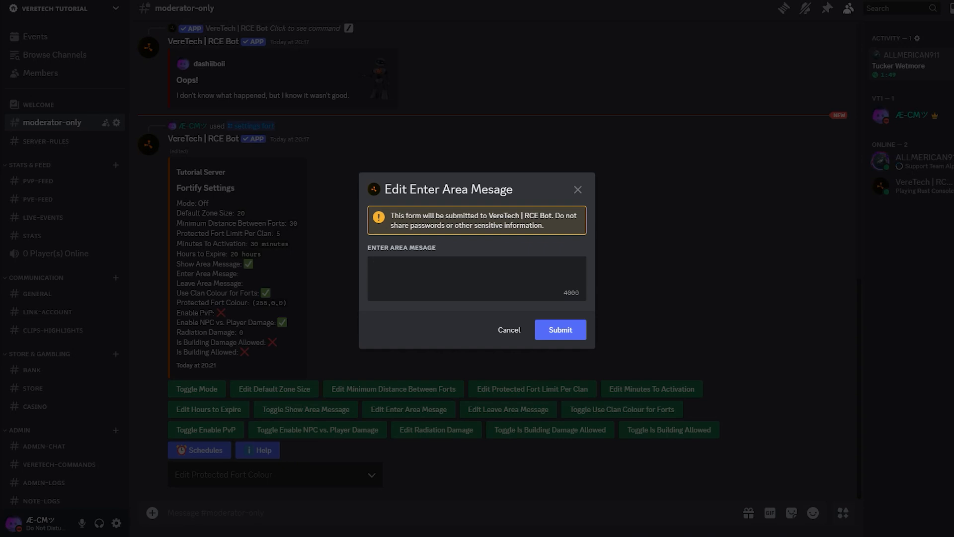
click(476, 277)
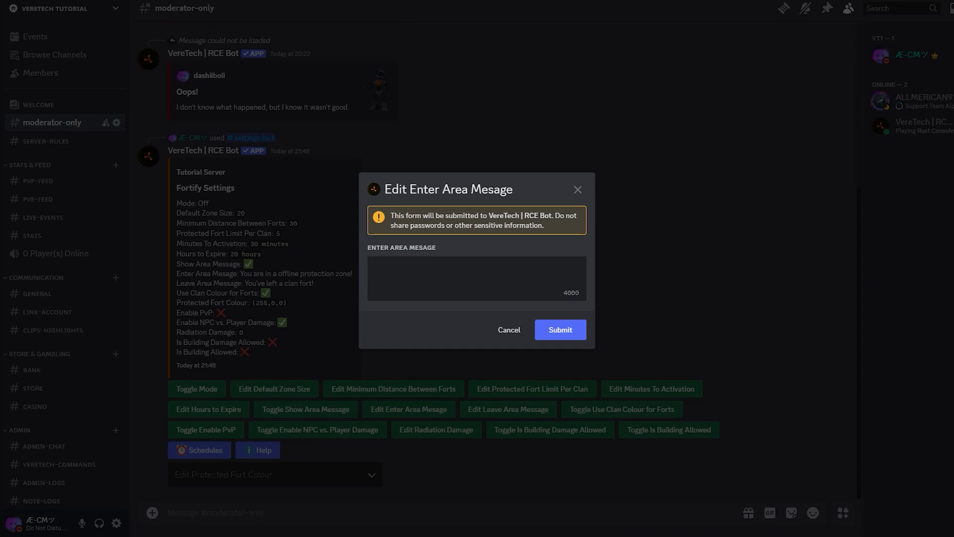
text({ClanTagWithColour})
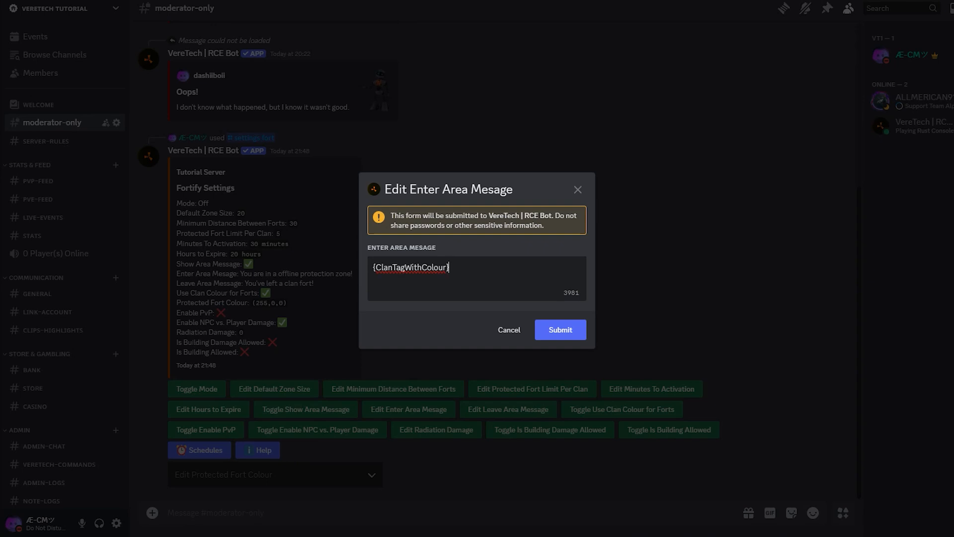
text(owns this Fort)
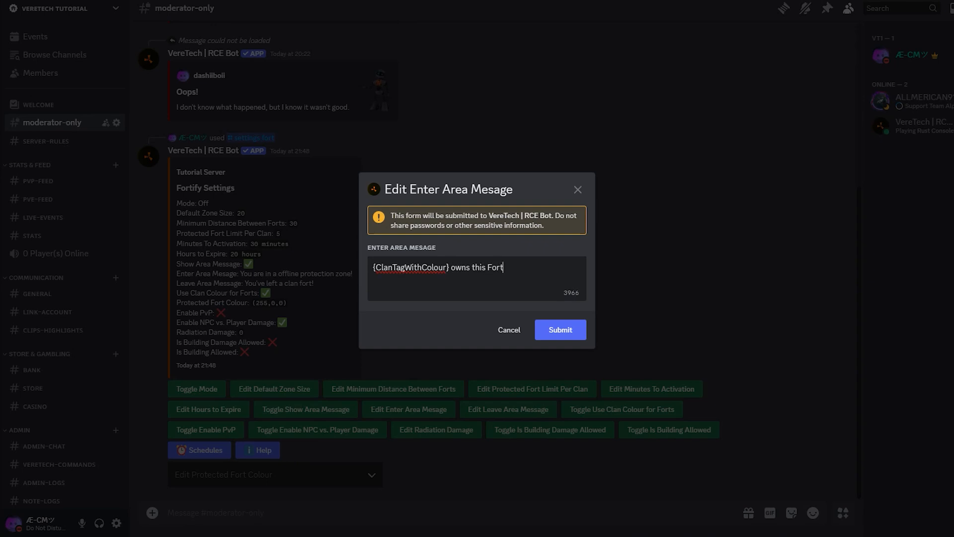
text(and is currently o)
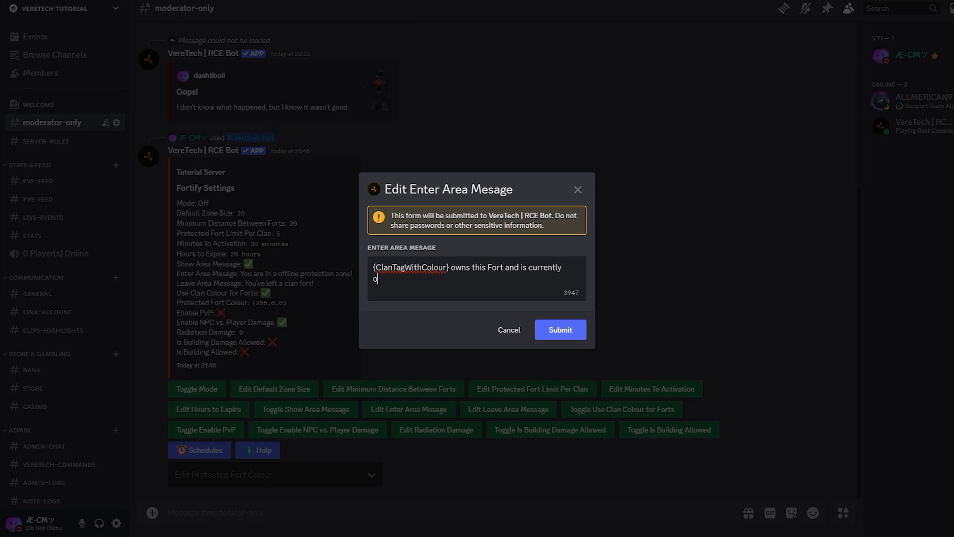
text(ffline!)
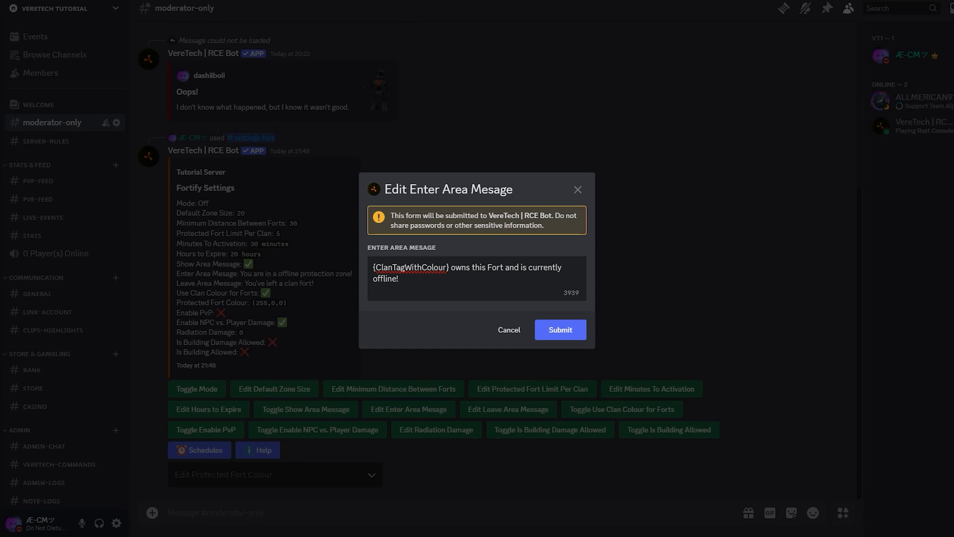
click(558, 329)
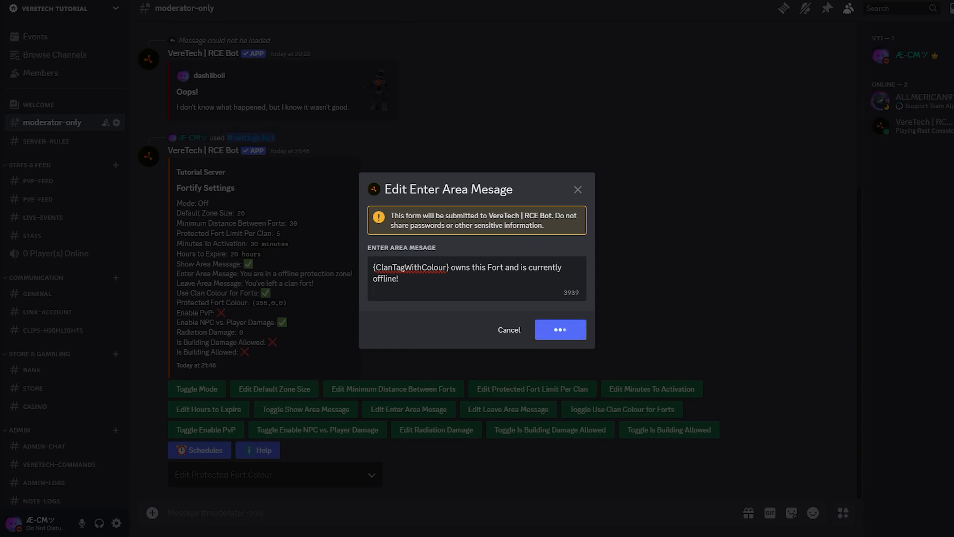
click(560, 329)
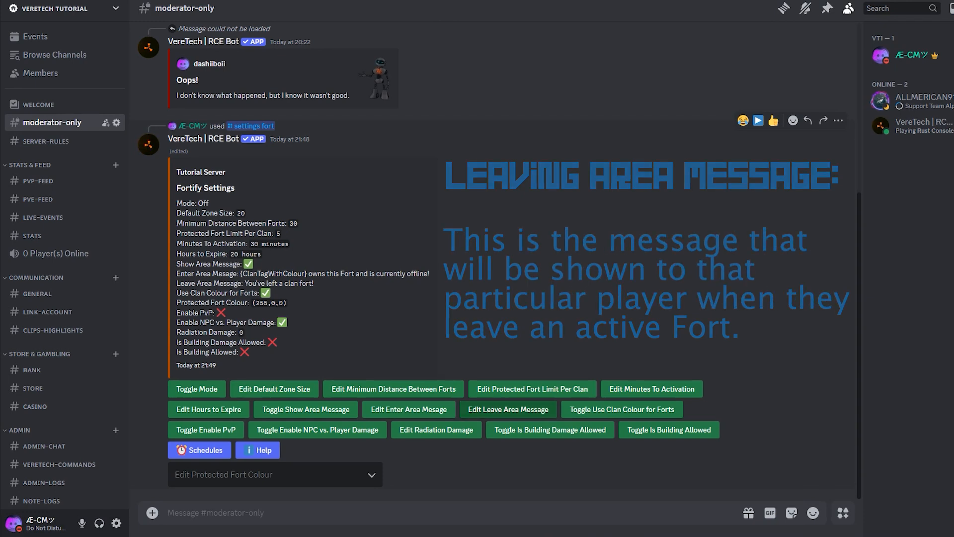
Step: Submit the leave area message "{ClanTagWithColour} thankyou for leaving the area!"
click(507, 409)
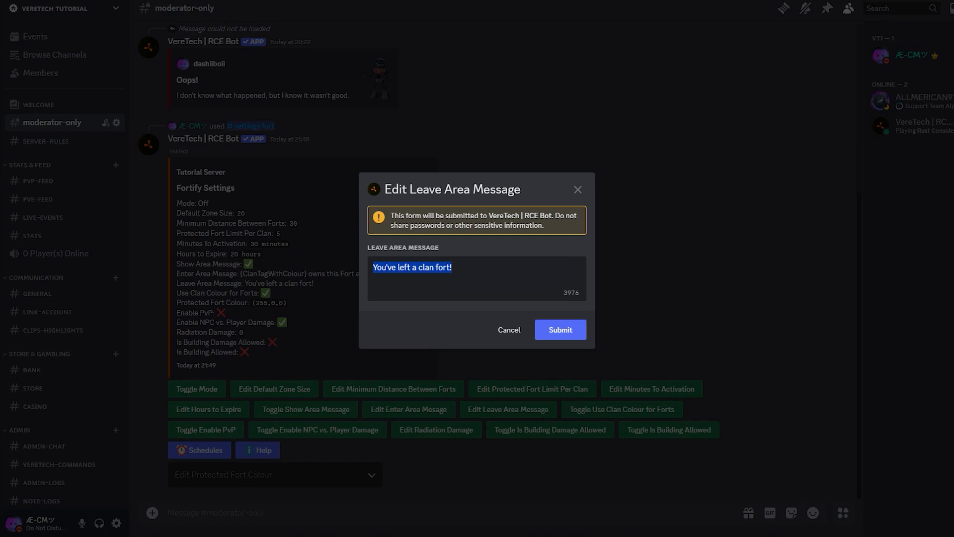
text({ClanTagWithColour} t)
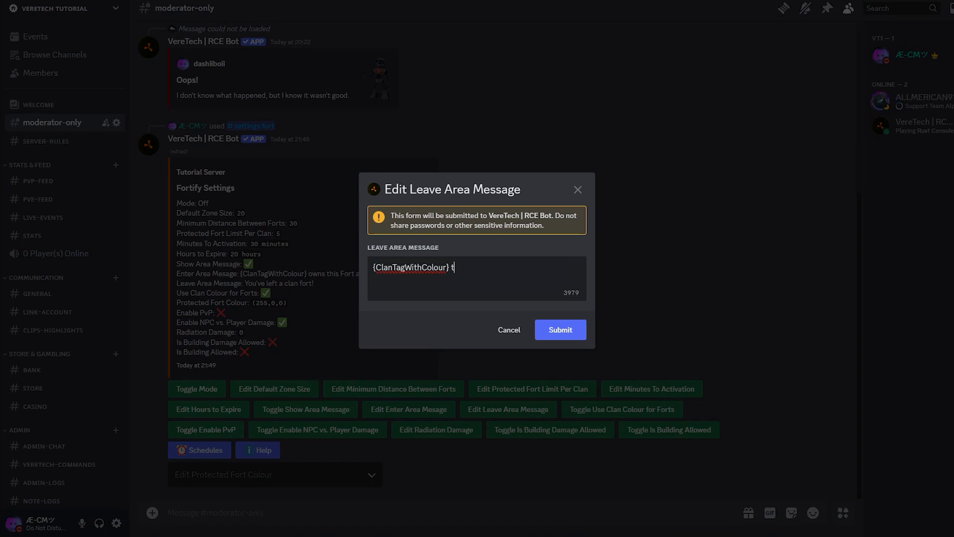
text(hankyou fo)
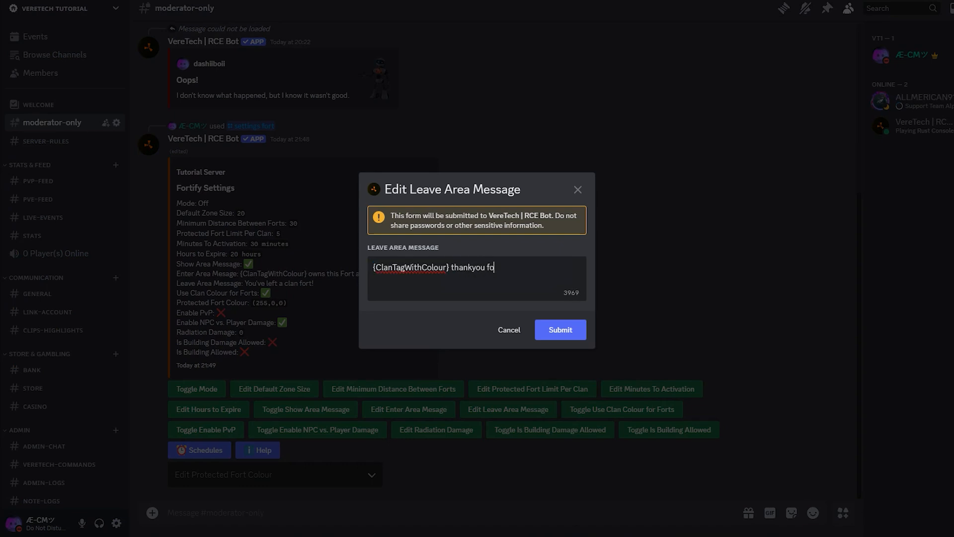
text(r leaving the)
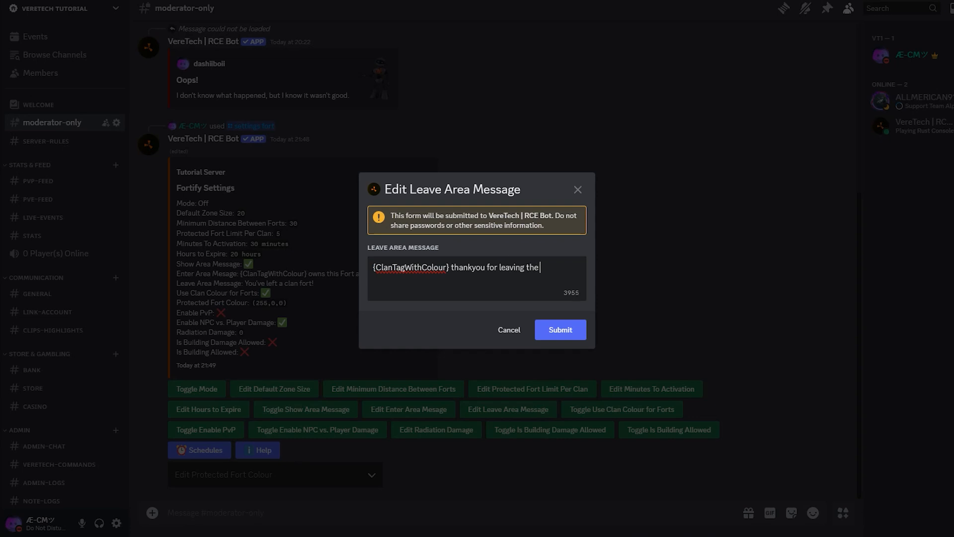
text(area!)
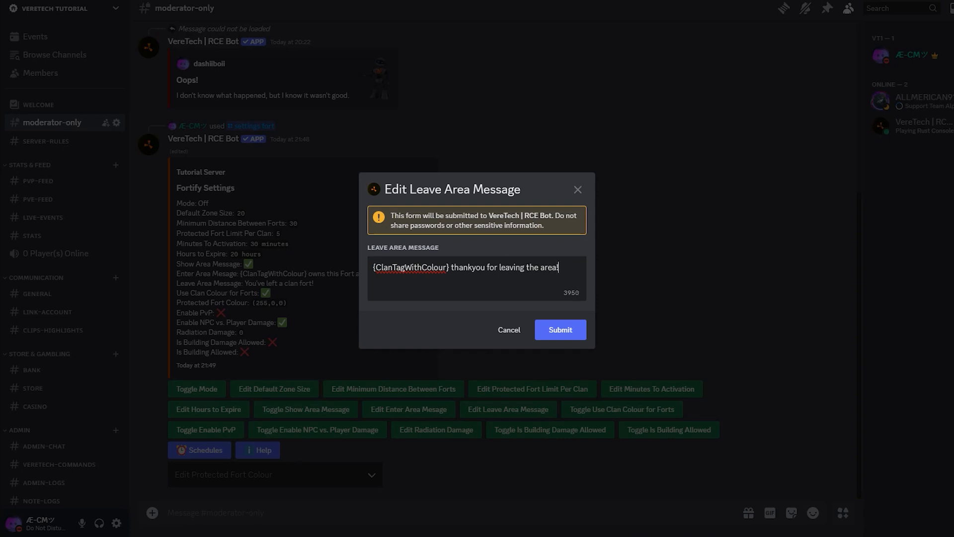
click(560, 329)
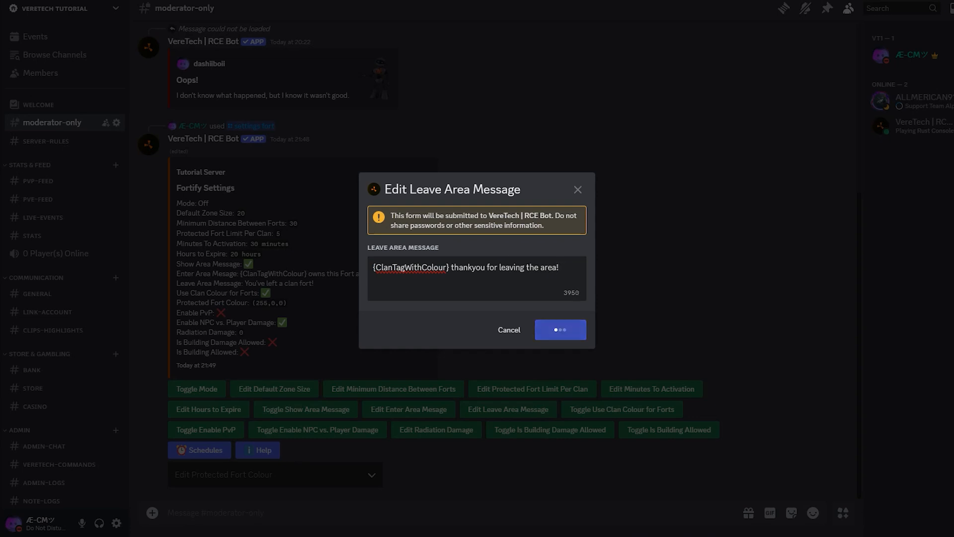
click(559, 329)
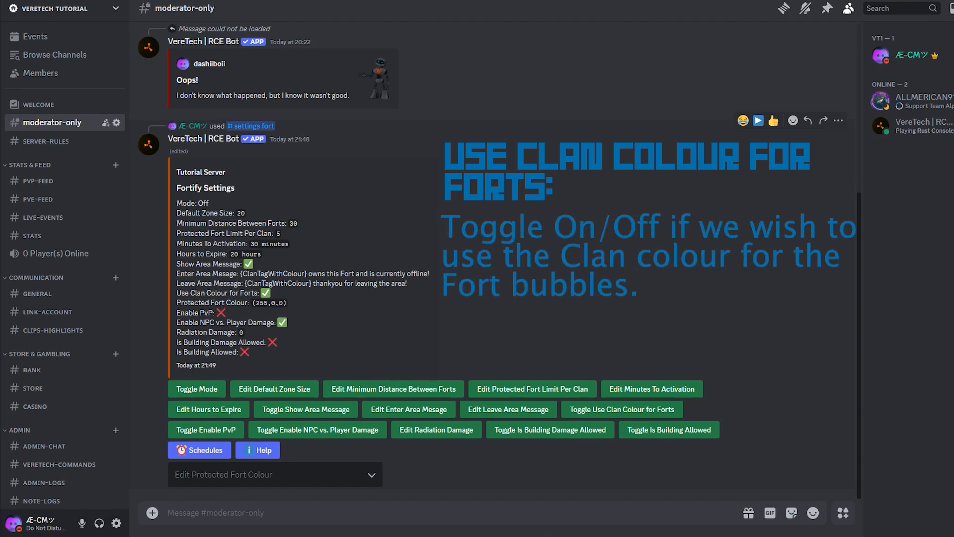
Step: Switch off Use Clan Colour for Forts in the Fortify settings
click(622, 409)
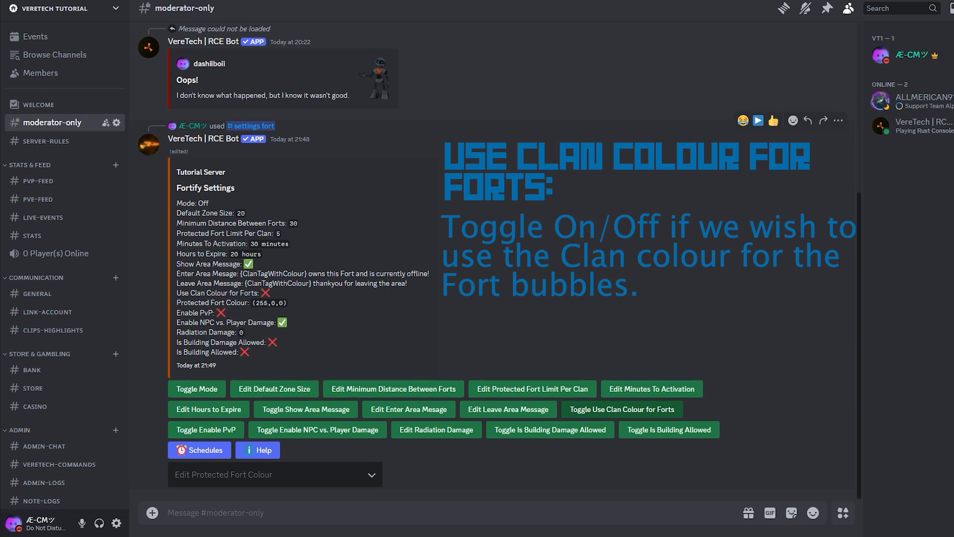
click(620, 409)
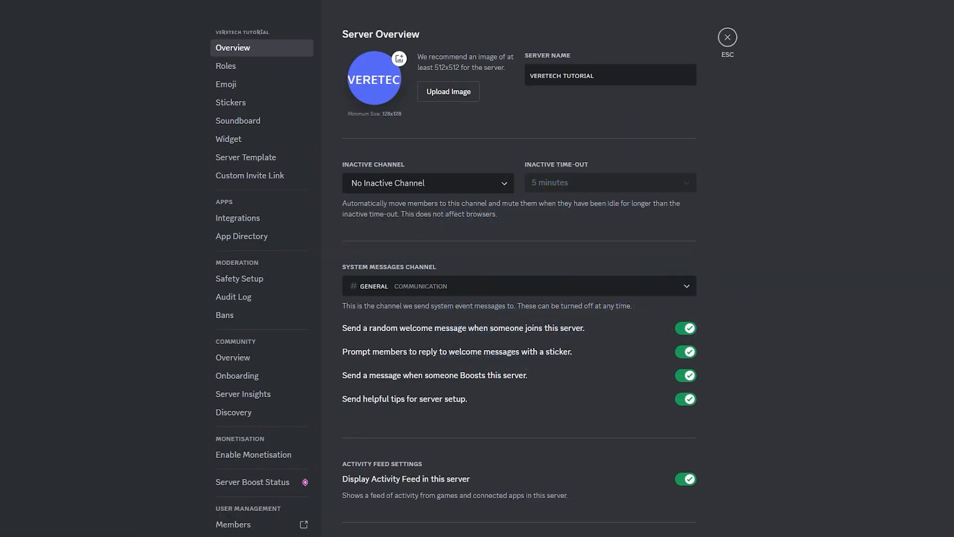
Step: Leave Server Settings and return to the Fortify Settings panel in #moderator-only
click(226, 65)
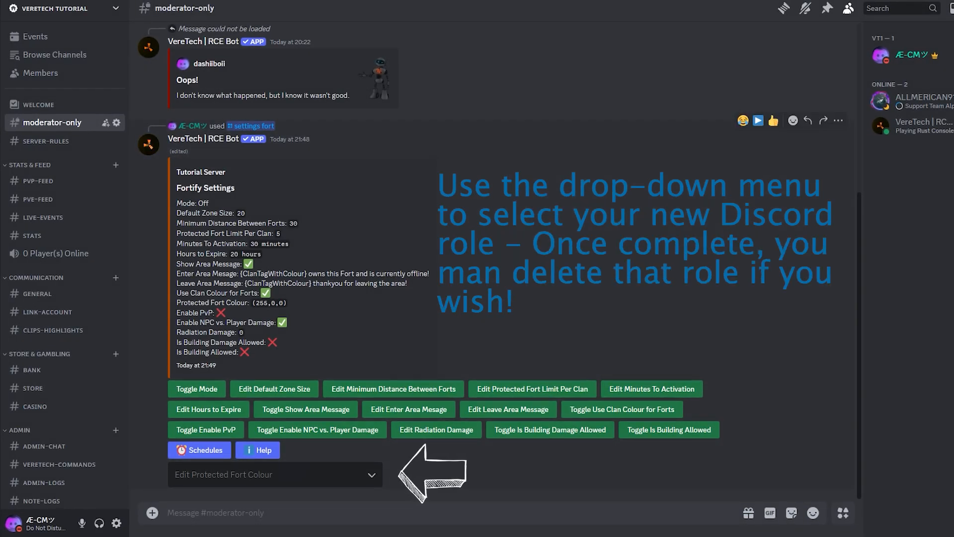
Step: Pick the 'new role' role so Protected Fort Colour reads 155,89,182
click(274, 474)
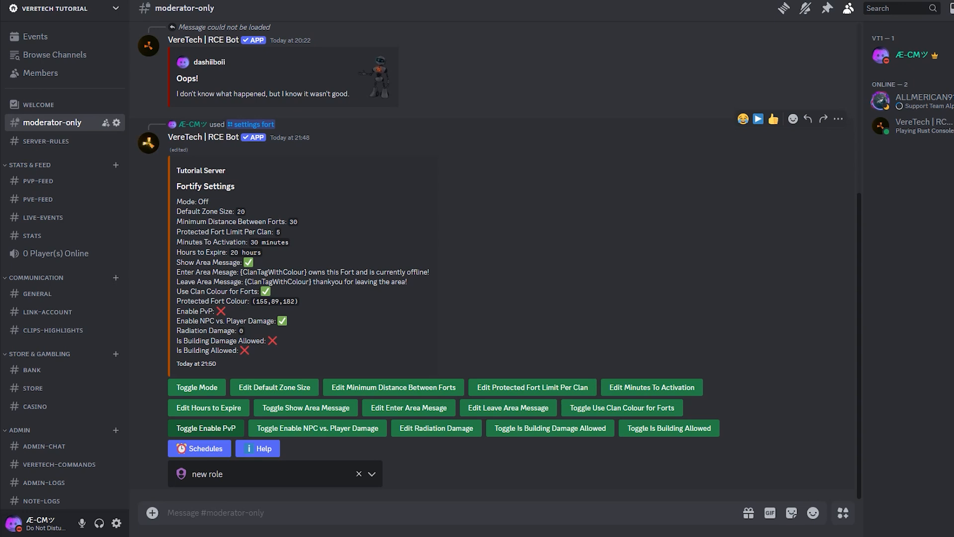
Step: Toggle Enable PvP until it shows a check mark
click(206, 428)
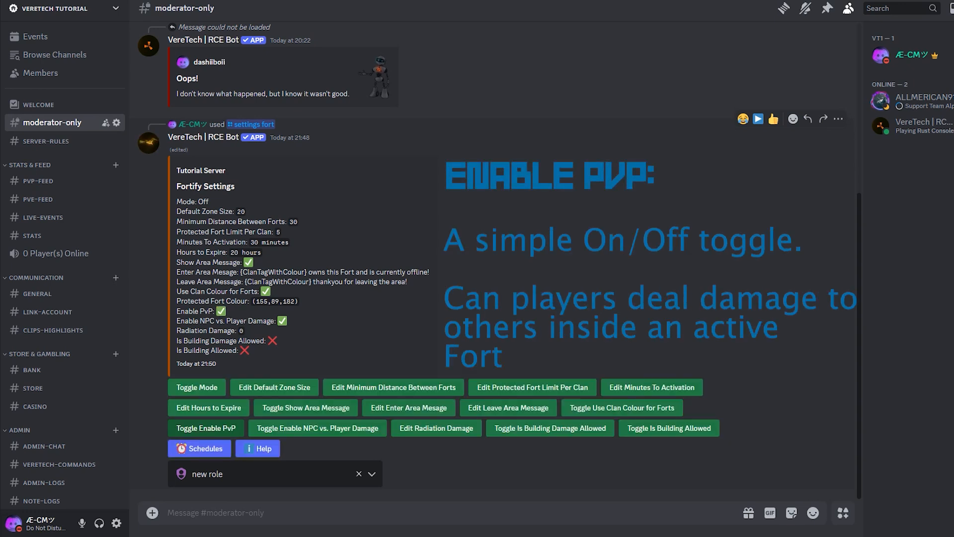
click(206, 428)
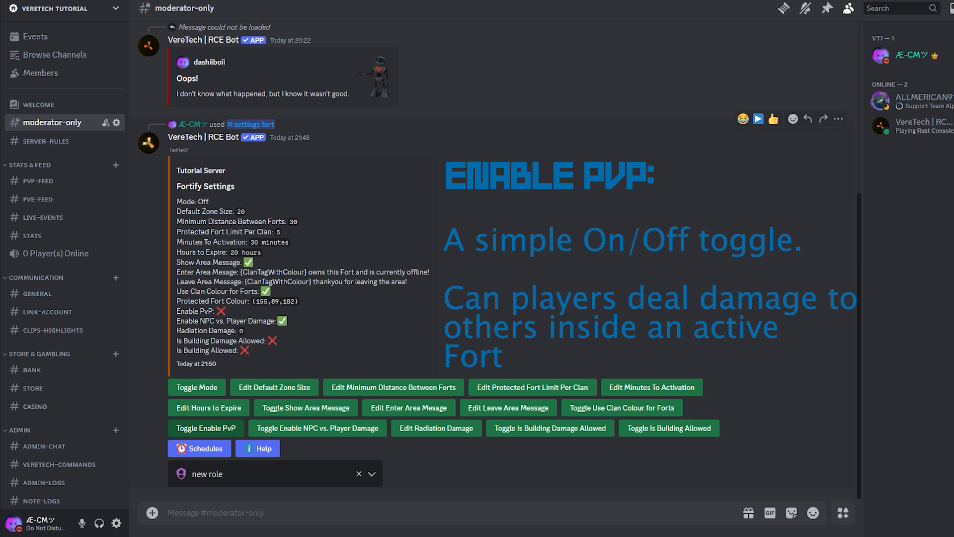
click(206, 427)
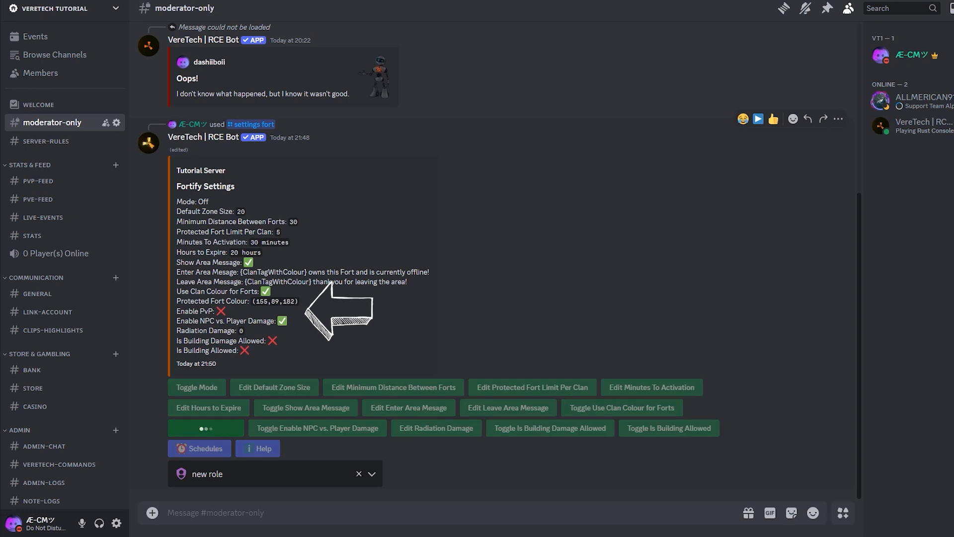
click(206, 427)
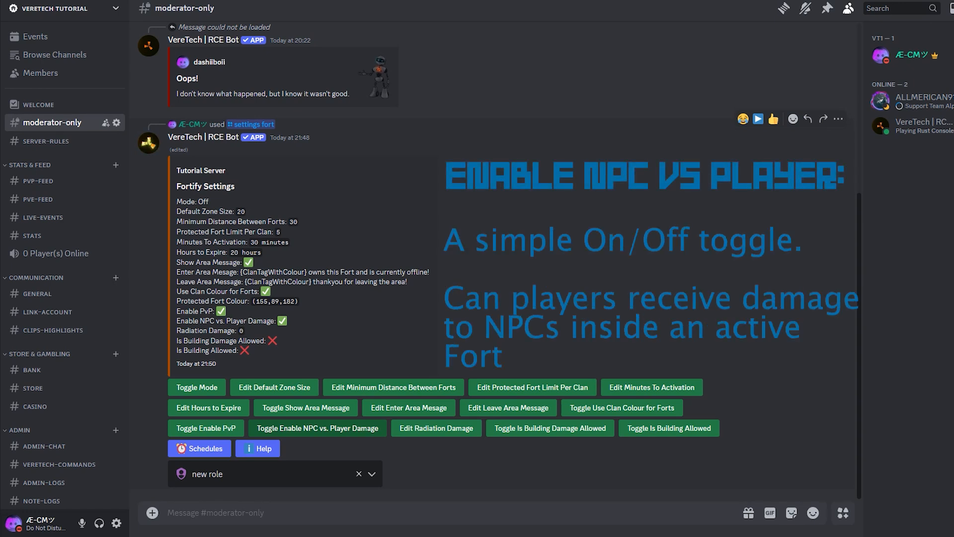
click(317, 428)
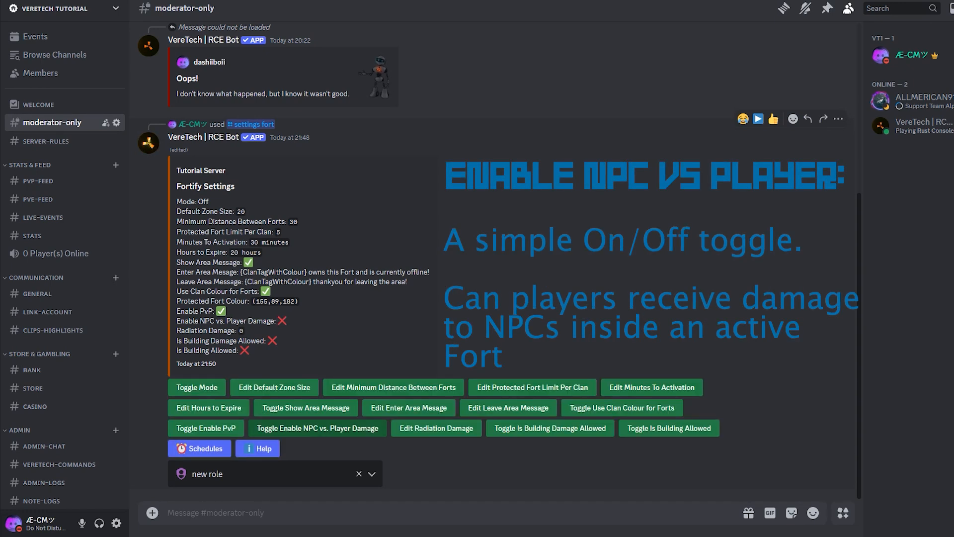
click(316, 427)
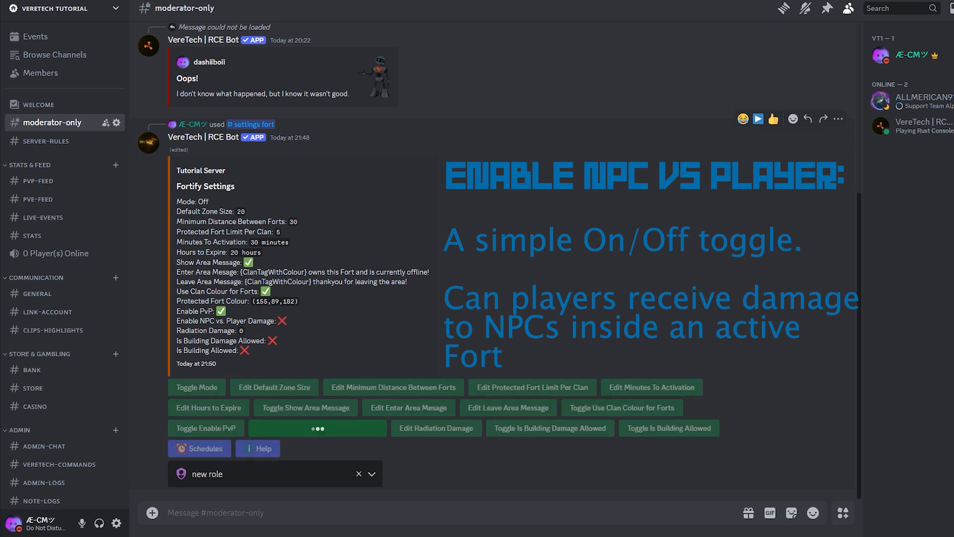
click(316, 427)
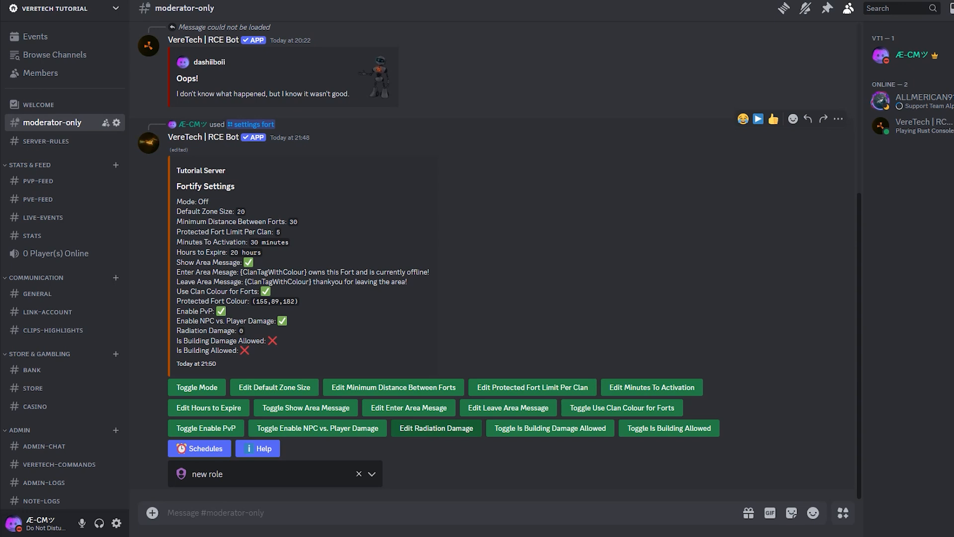
Step: Set Radiation Damage to 300 via the Edit Radiation Damage form and submit
click(437, 427)
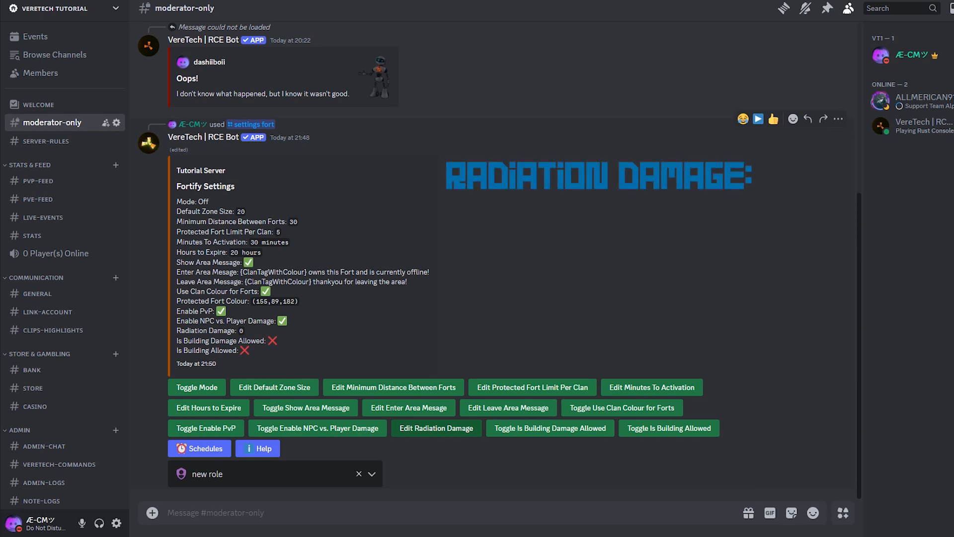
click(435, 428)
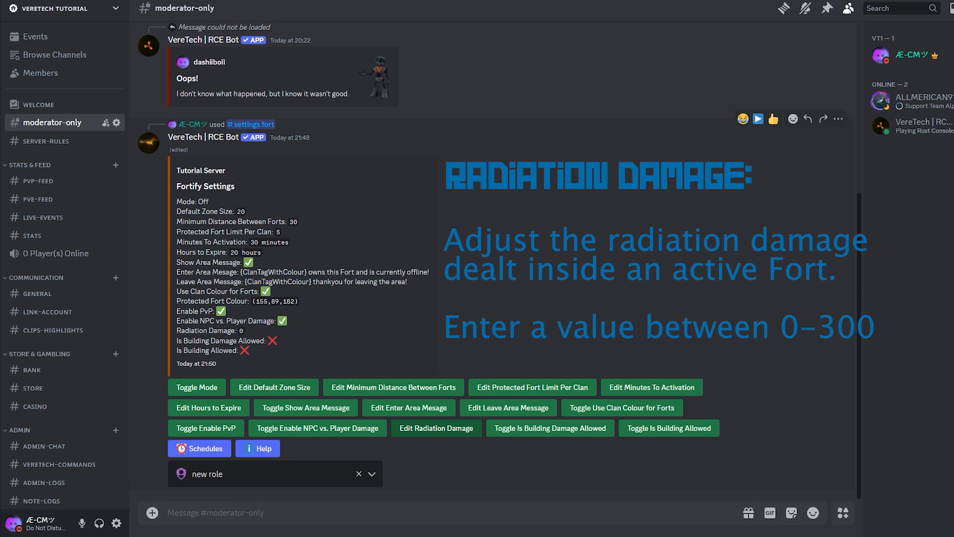
click(436, 428)
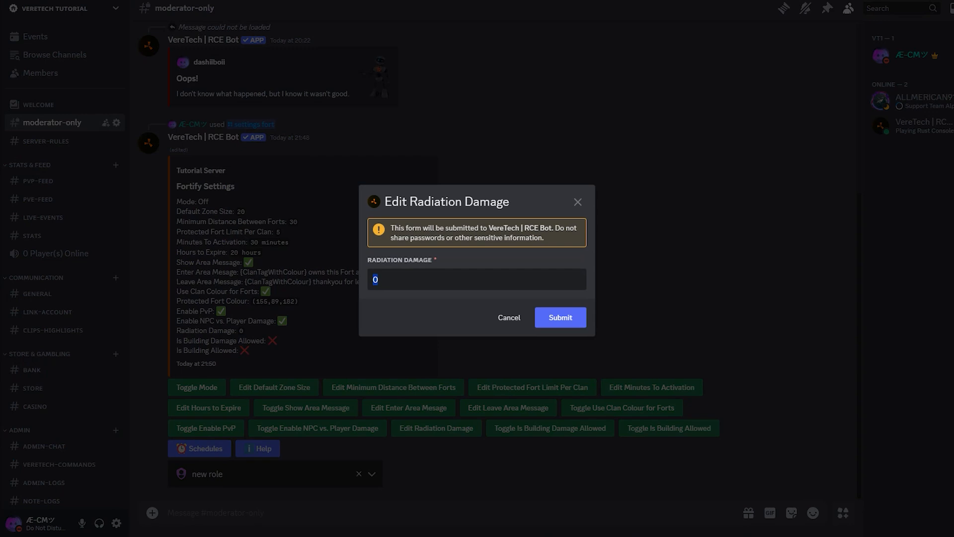
text(300)
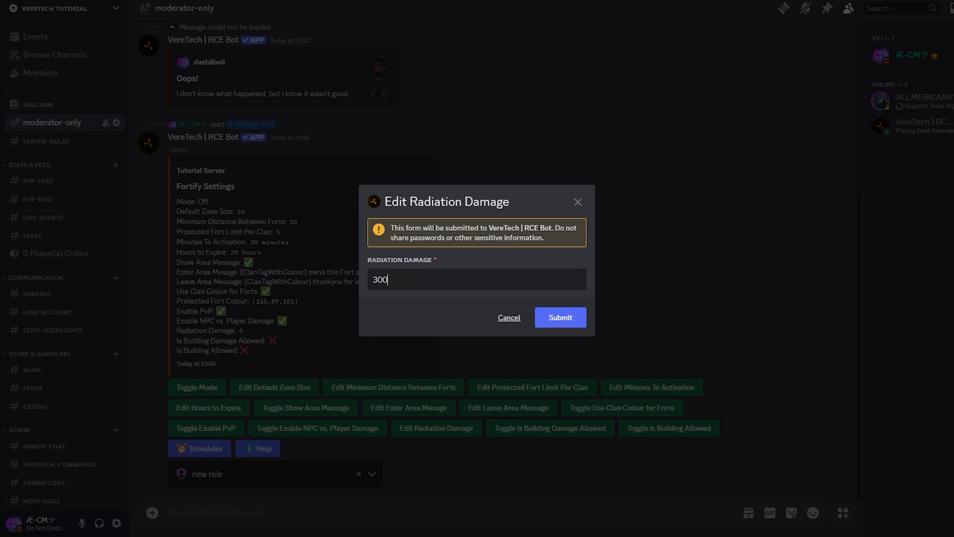
click(559, 317)
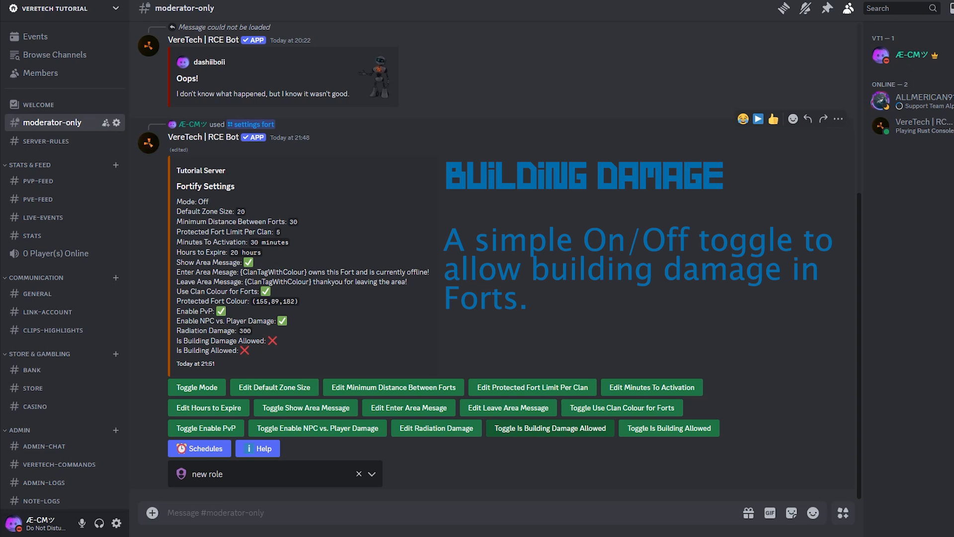
Step: Toggle Is Building Damage Allowed until it shows a check mark
click(549, 428)
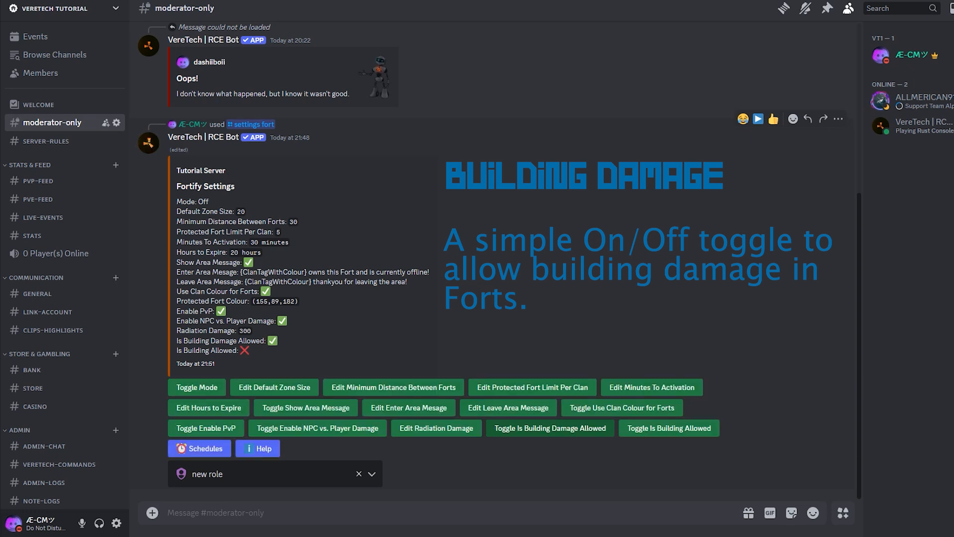
click(549, 427)
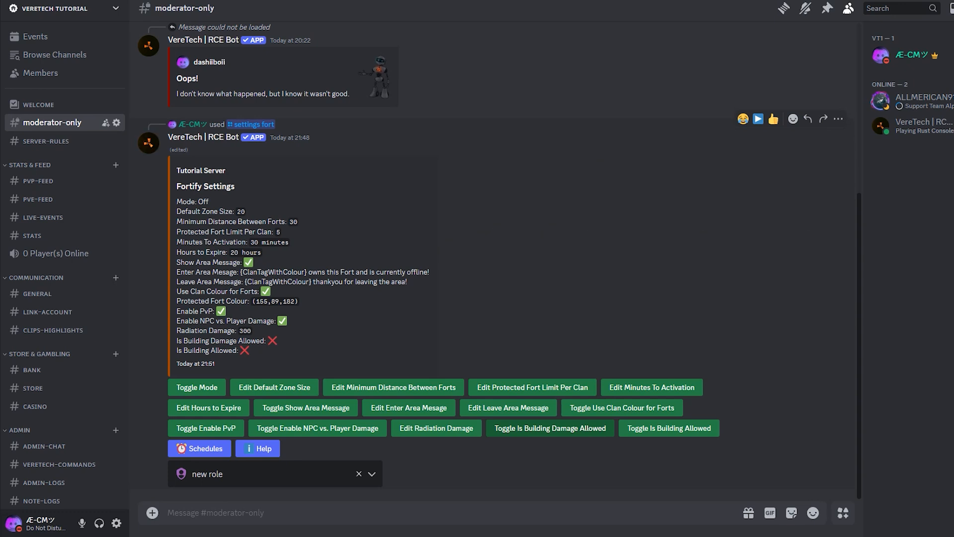
click(548, 428)
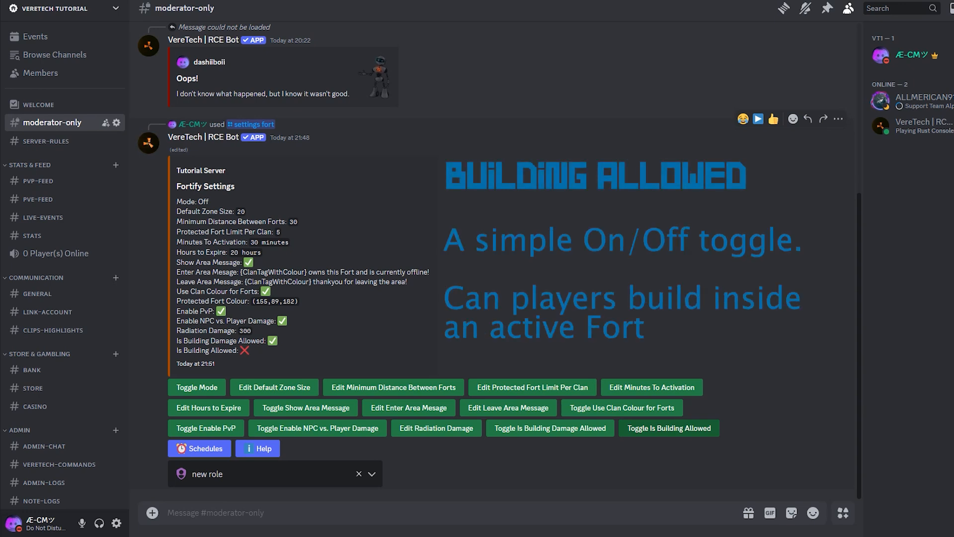
Step: Toggle Is Building Allowed until it shows a check mark
click(668, 427)
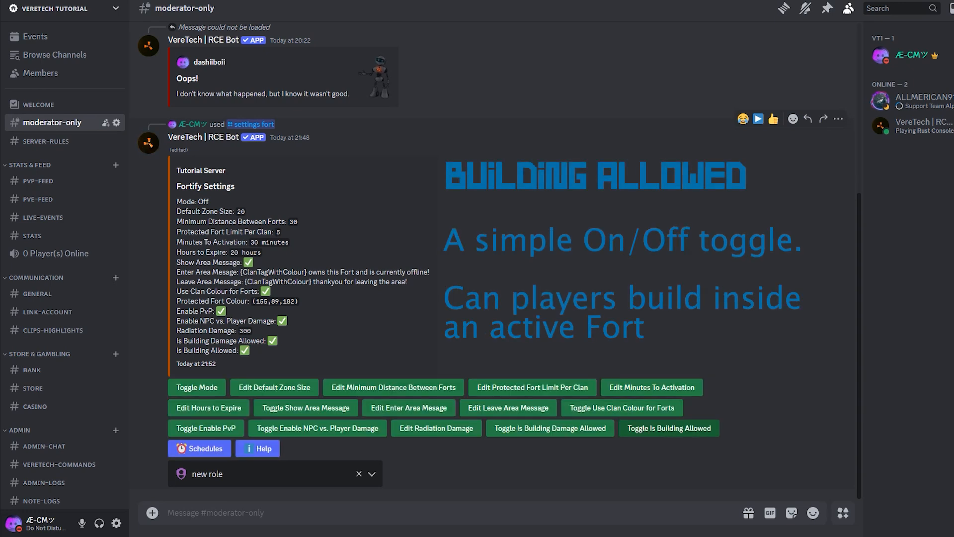
click(668, 428)
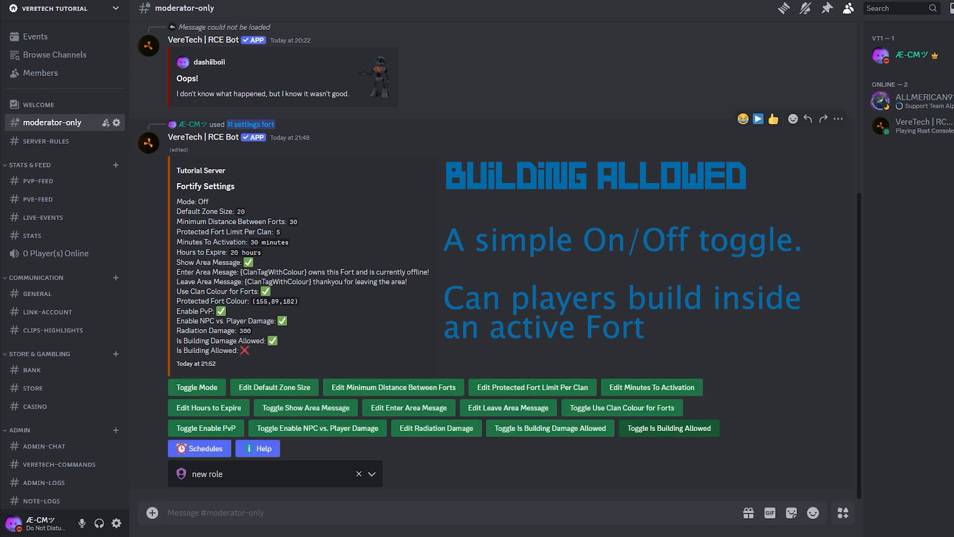
click(668, 427)
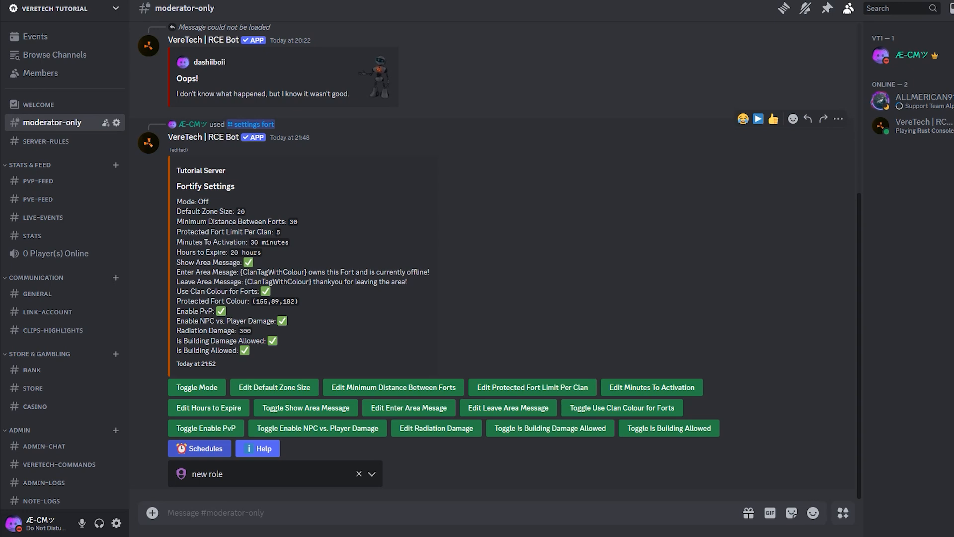
click(199, 448)
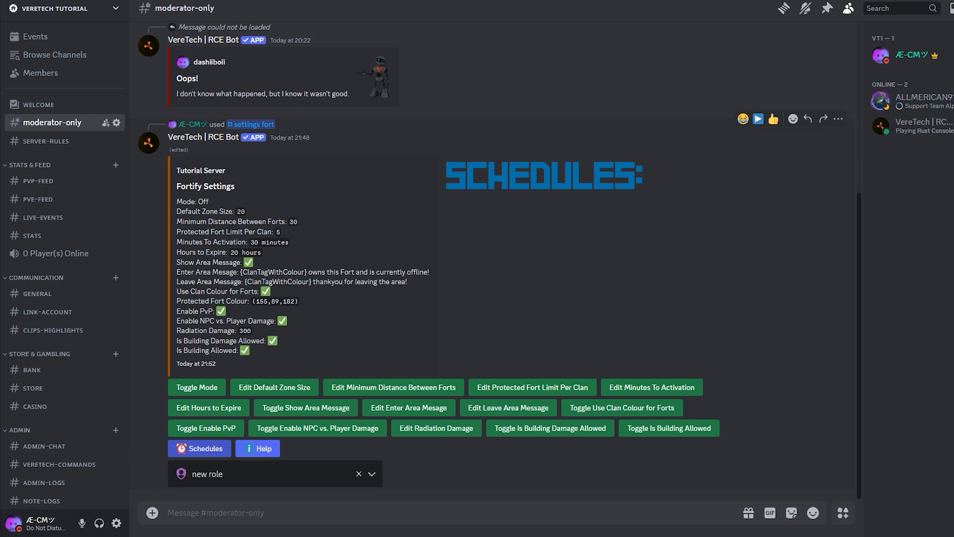
click(199, 449)
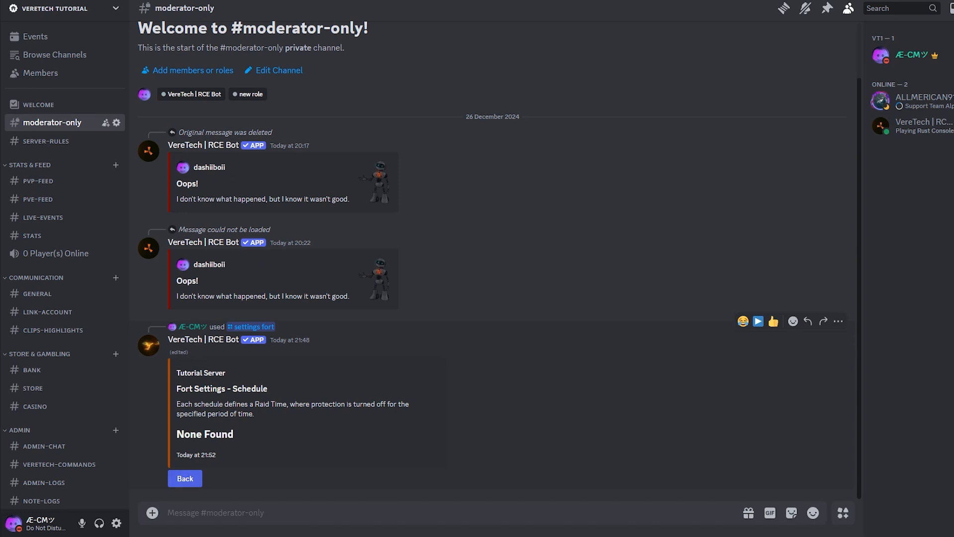
click(185, 478)
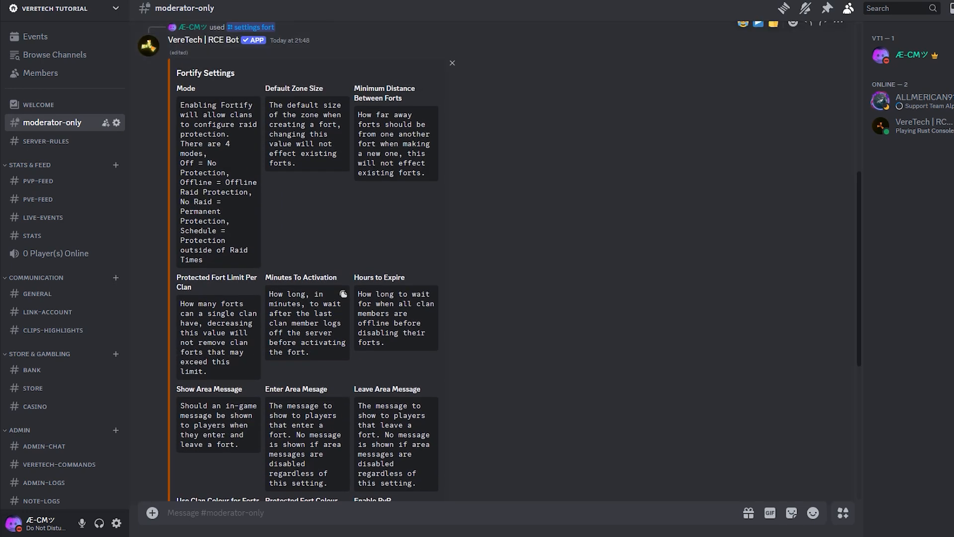
Step: Scroll the Fortify help panel down to the Is Building Allowed description
scroll(down, 3)
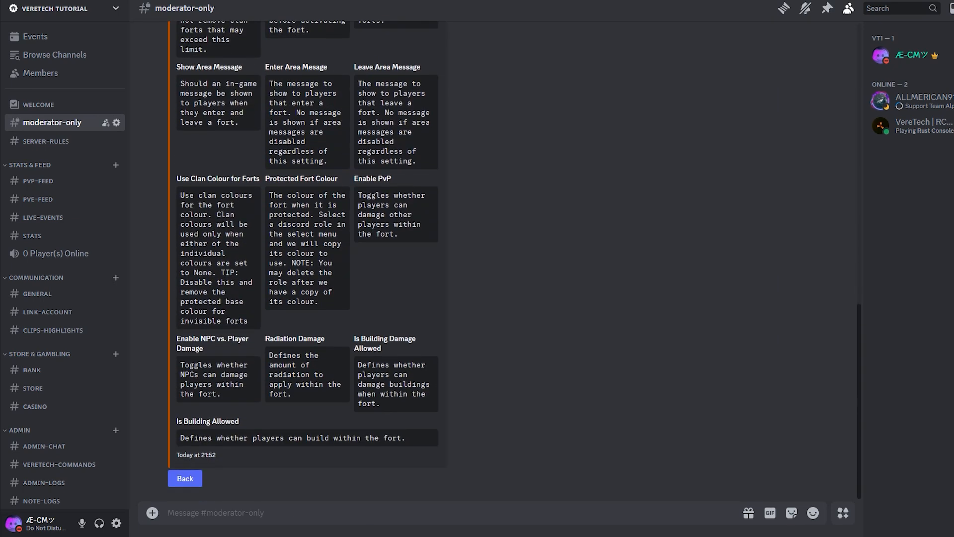